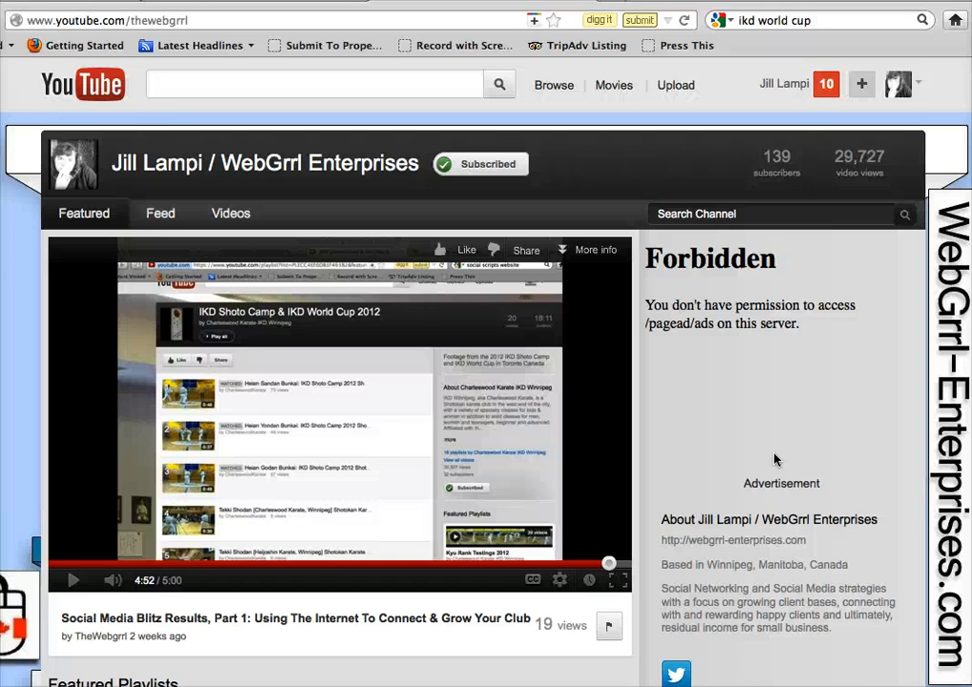
pyautogui.moveTo(695, 161)
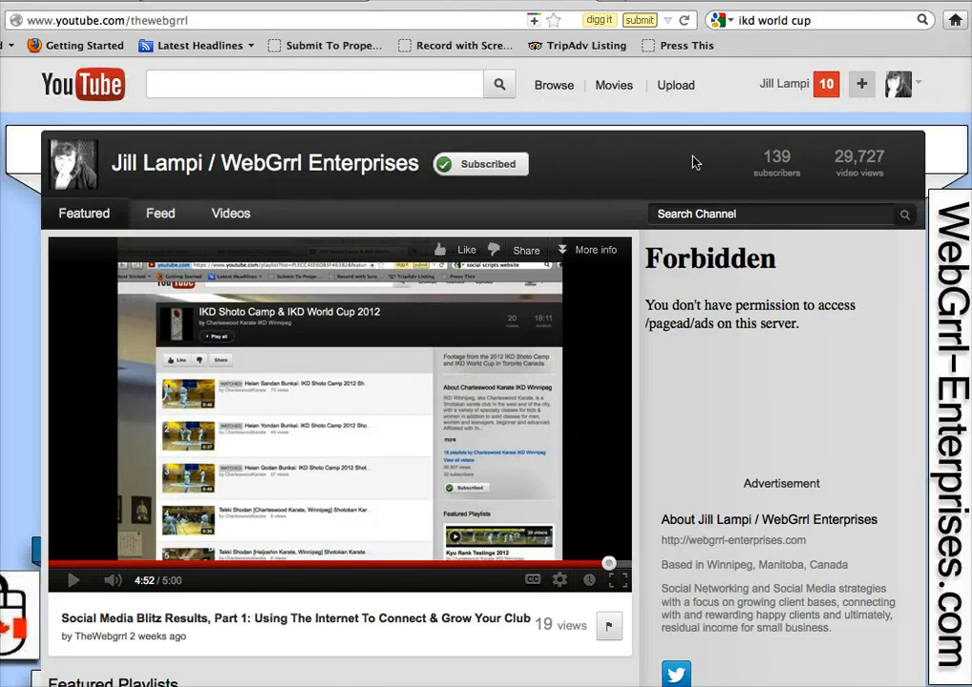
pyautogui.moveTo(675, 147)
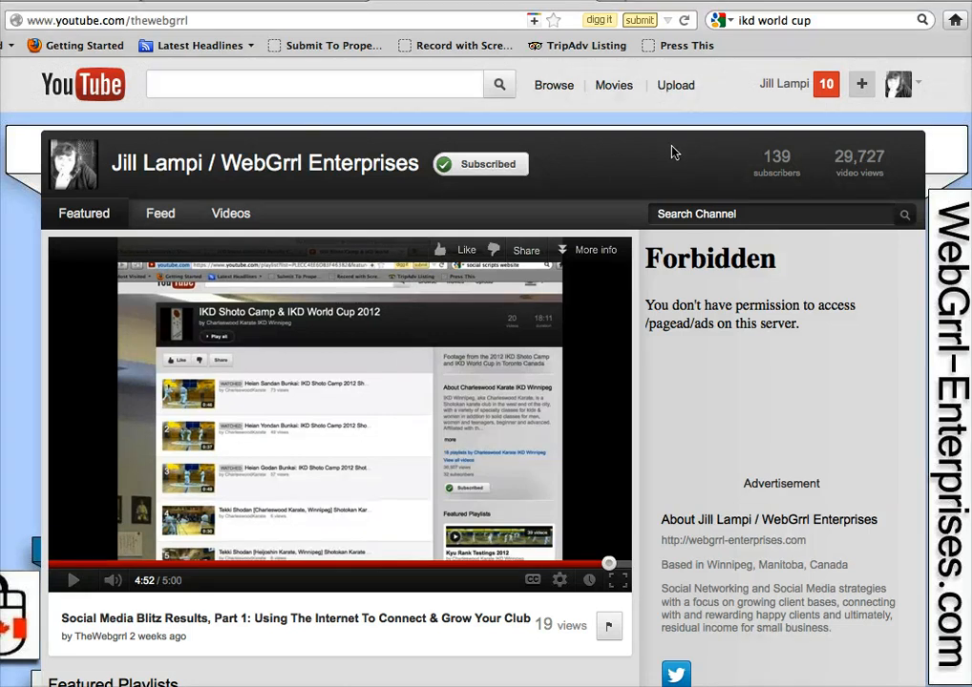
pyautogui.moveTo(665, 175)
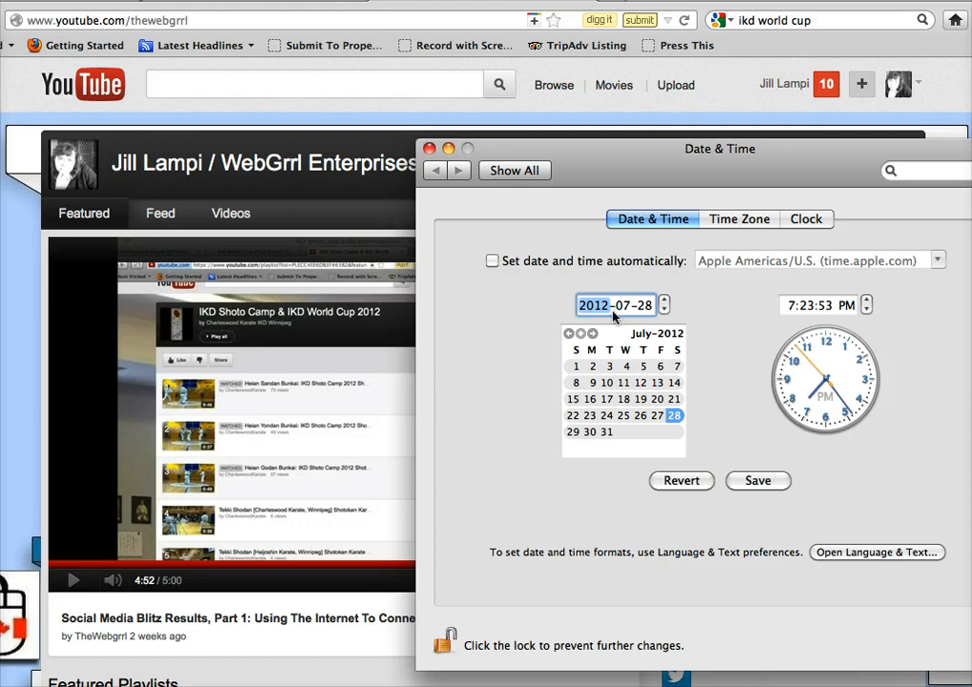
pyautogui.moveTo(676, 418)
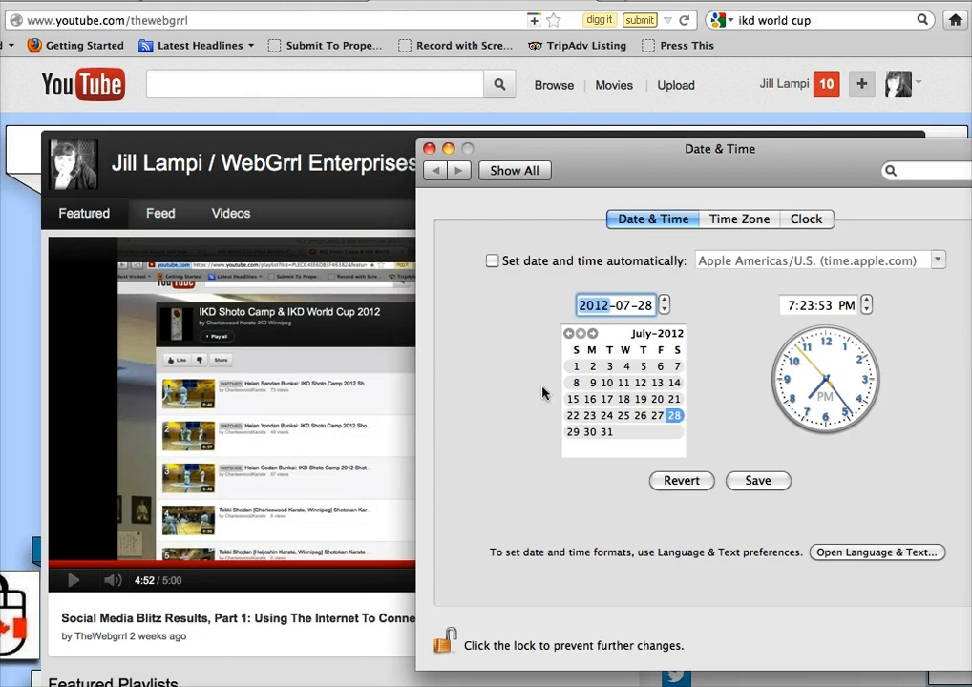
pyautogui.moveTo(676, 372)
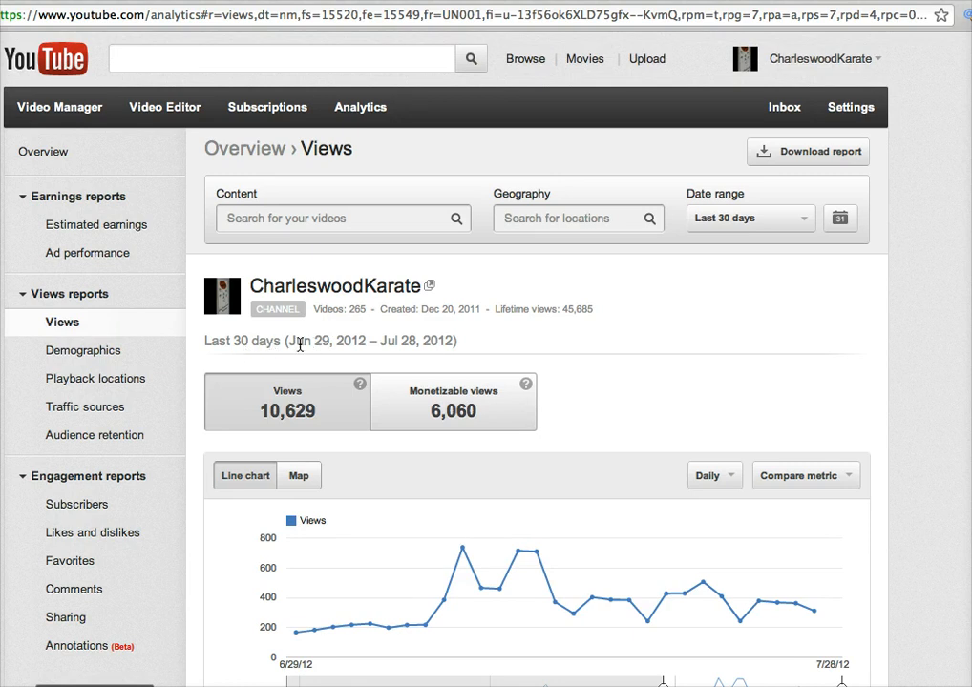
# Scroll down to the CharleswoodKarate daily Views line chart for the last 30 days
pyautogui.scroll(-3)
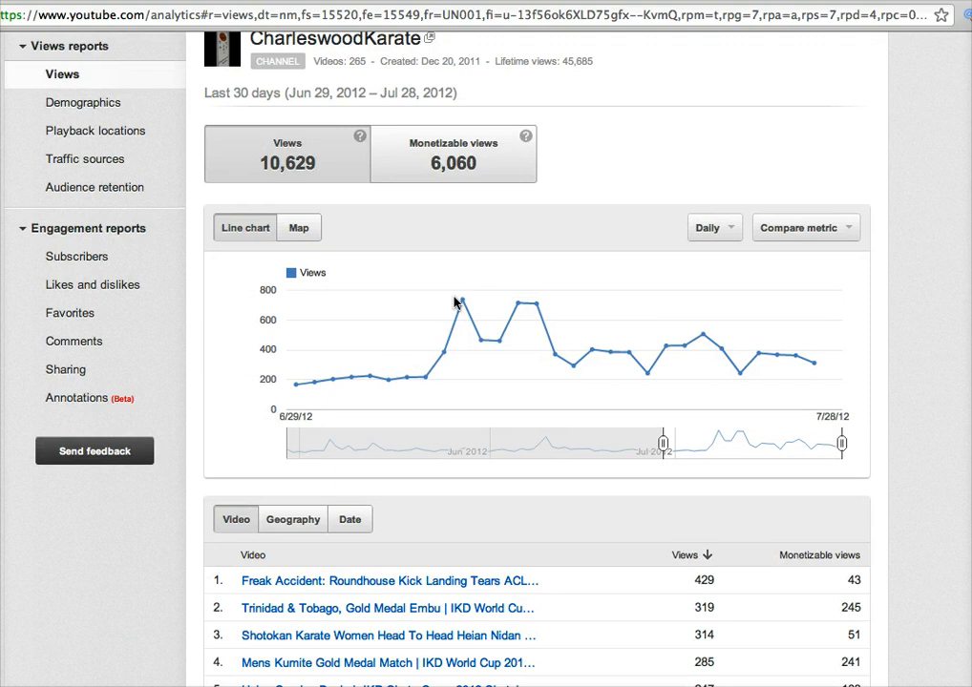
pyautogui.moveTo(531, 304)
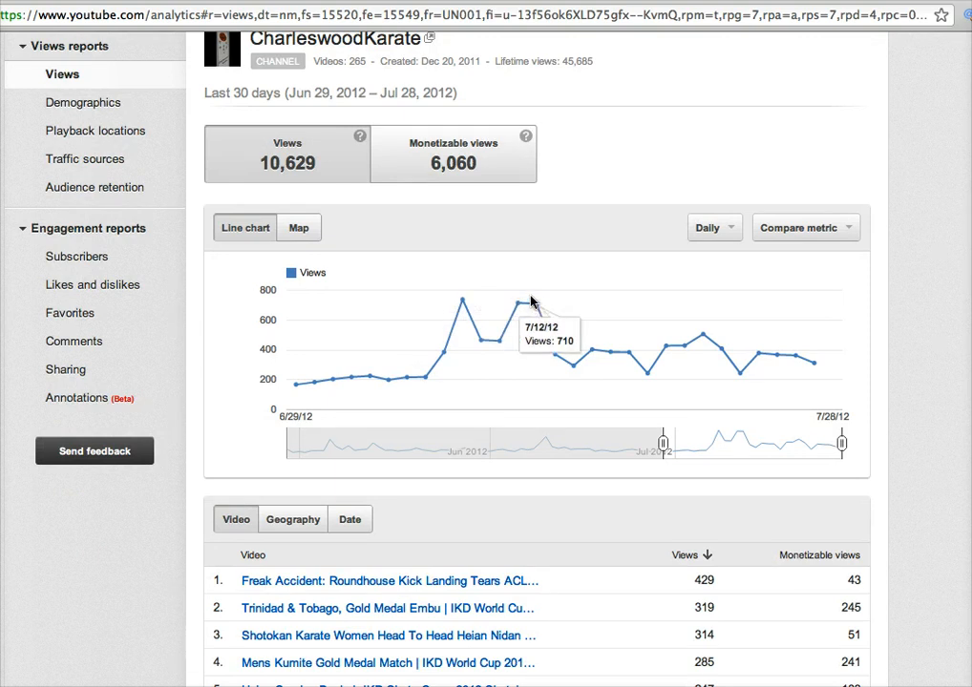
pyautogui.moveTo(462, 298)
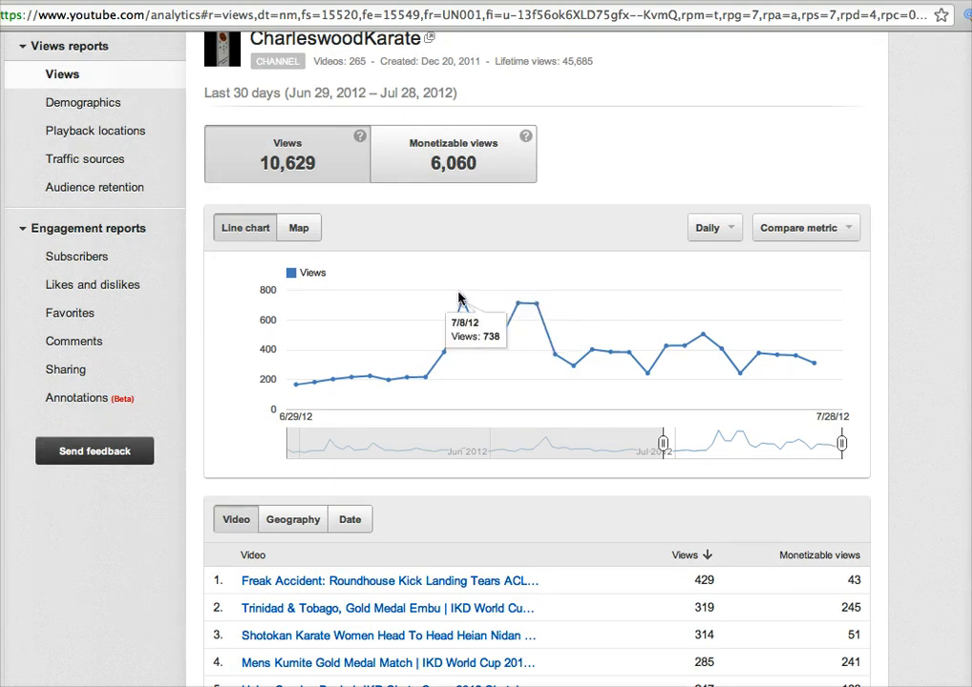
pyautogui.moveTo(525, 308)
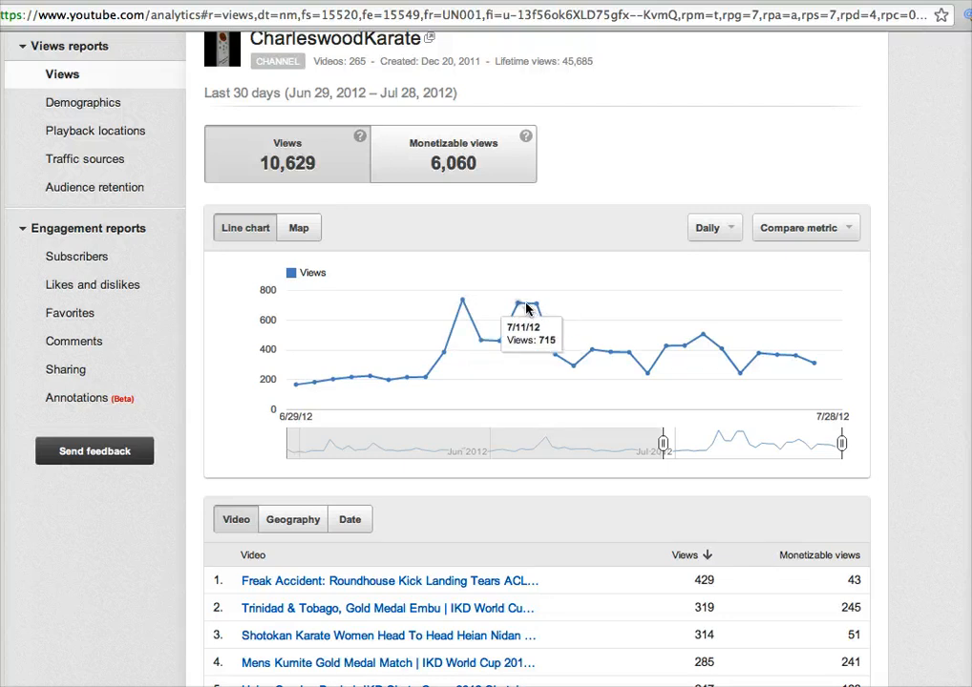
pyautogui.moveTo(451, 378)
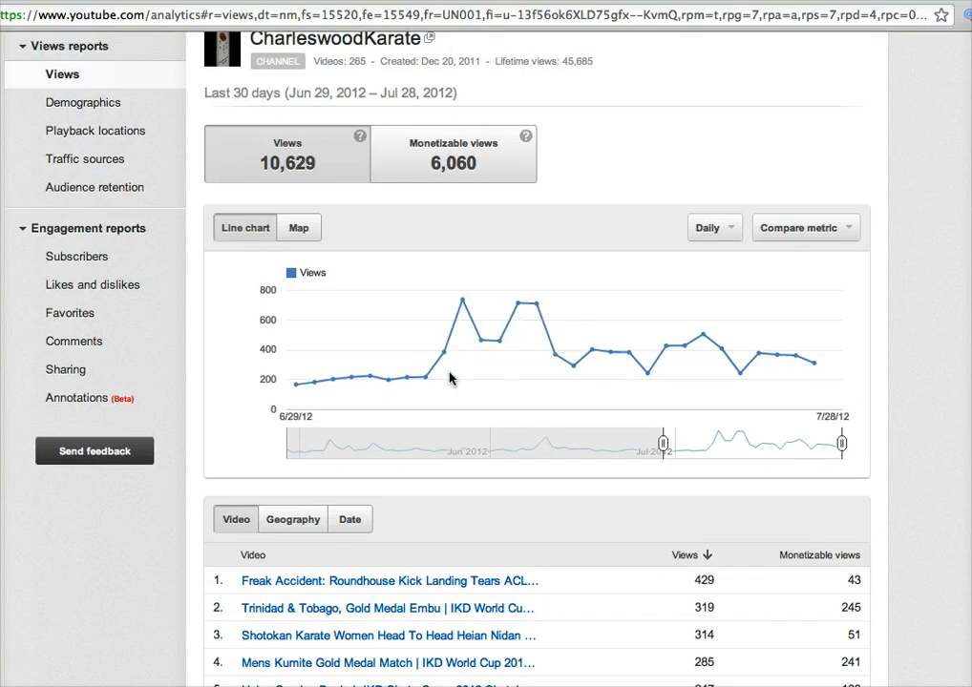
pyautogui.moveTo(321, 386)
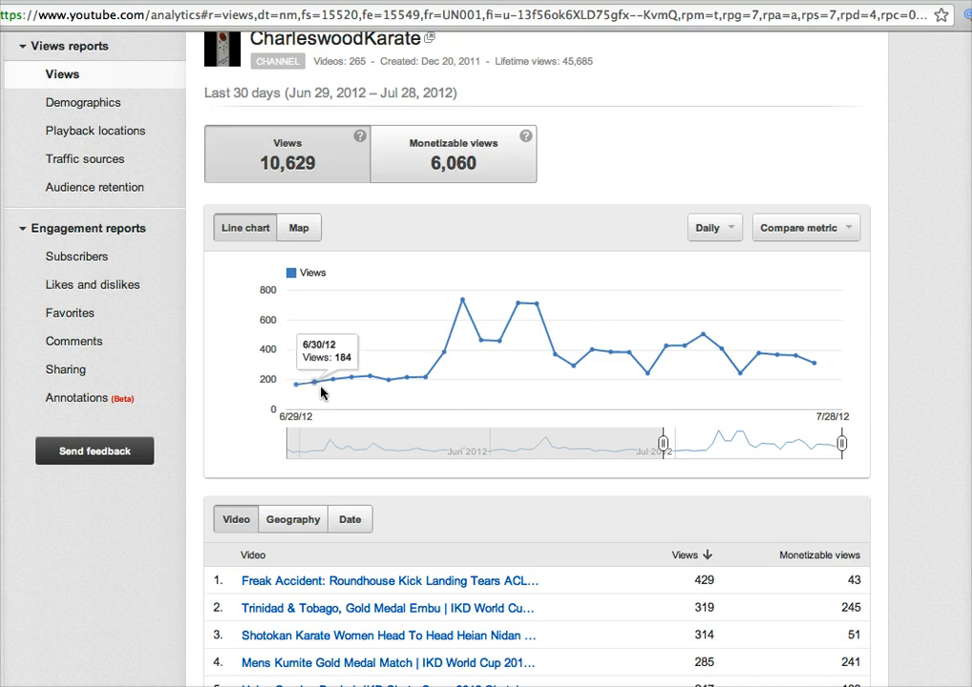
pyautogui.moveTo(367, 378)
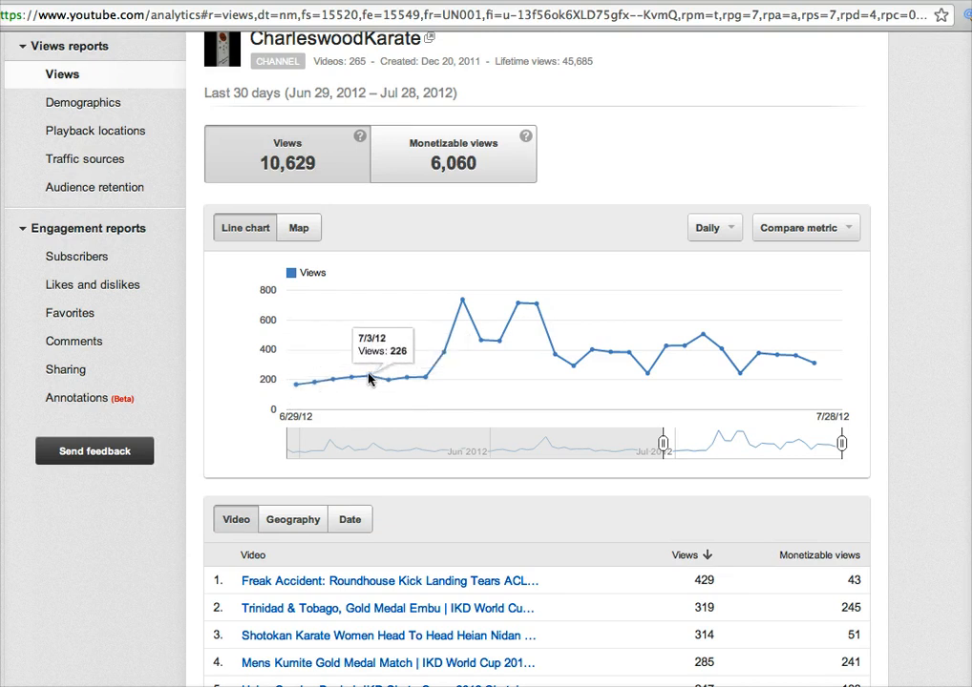
pyautogui.moveTo(298, 384)
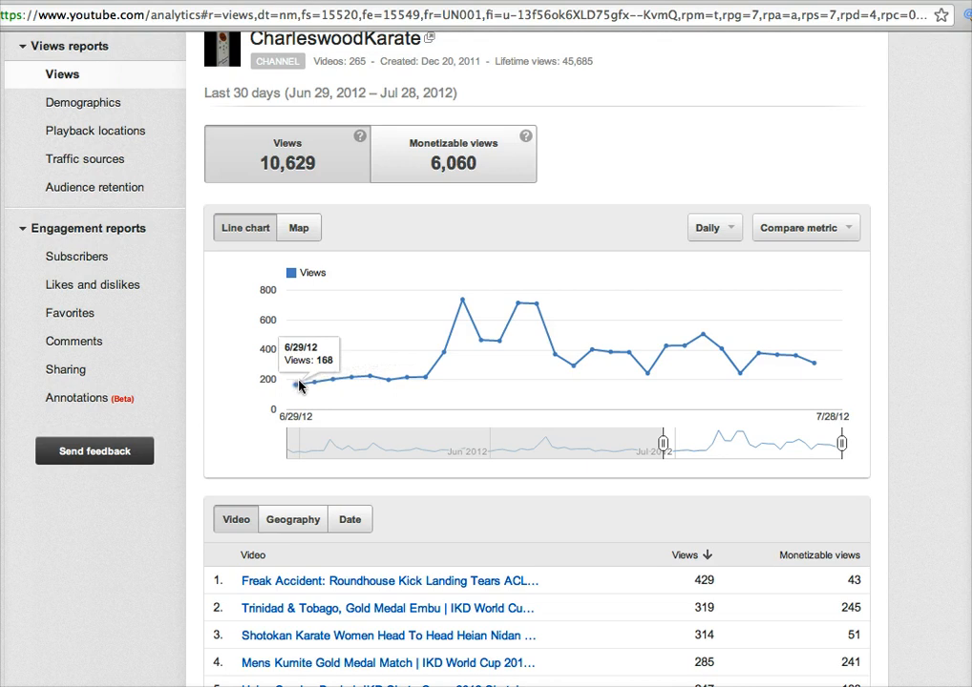
pyautogui.moveTo(462, 304)
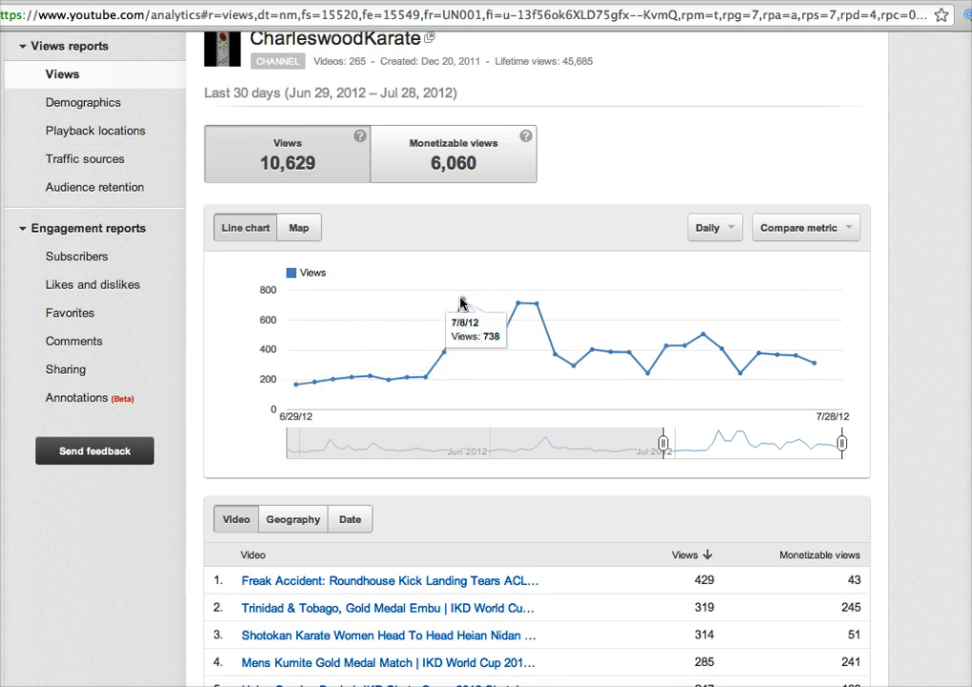
pyautogui.moveTo(523, 305)
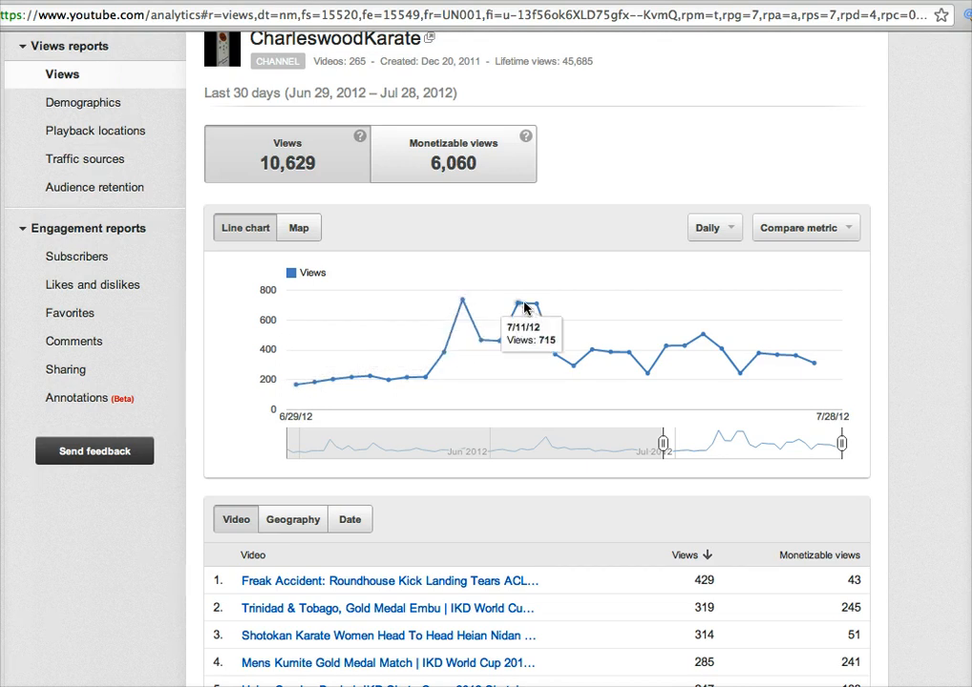
pyautogui.moveTo(634, 352)
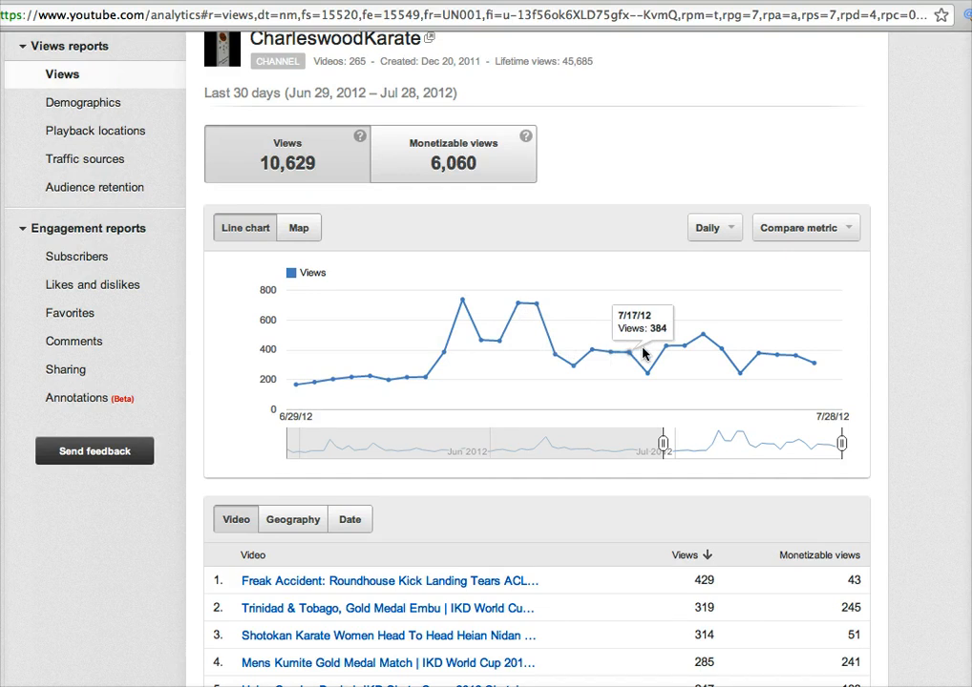
pyautogui.moveTo(813, 366)
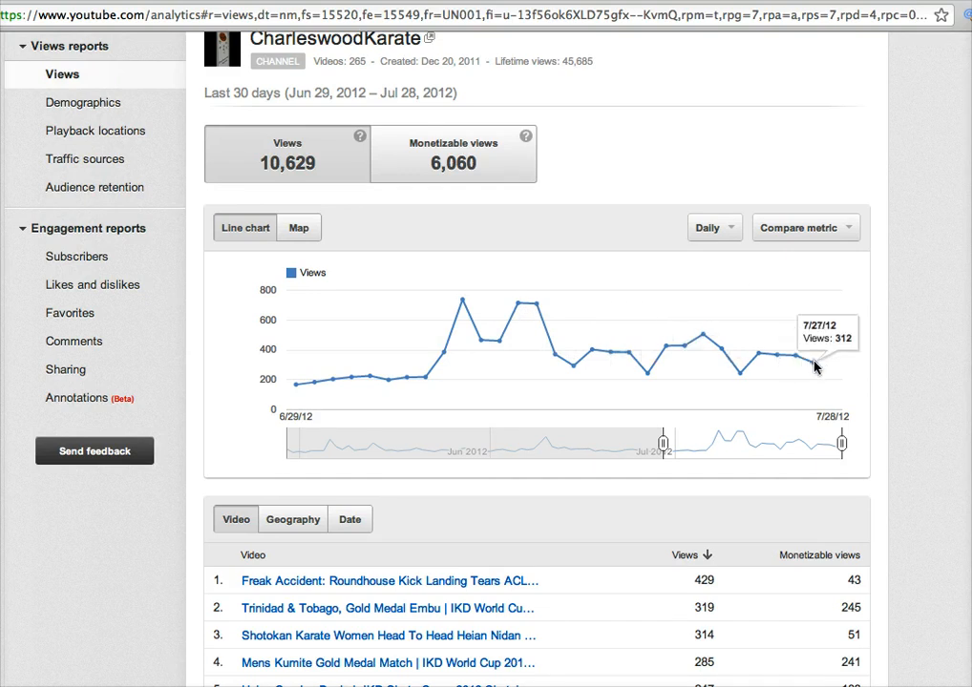
pyautogui.moveTo(618, 384)
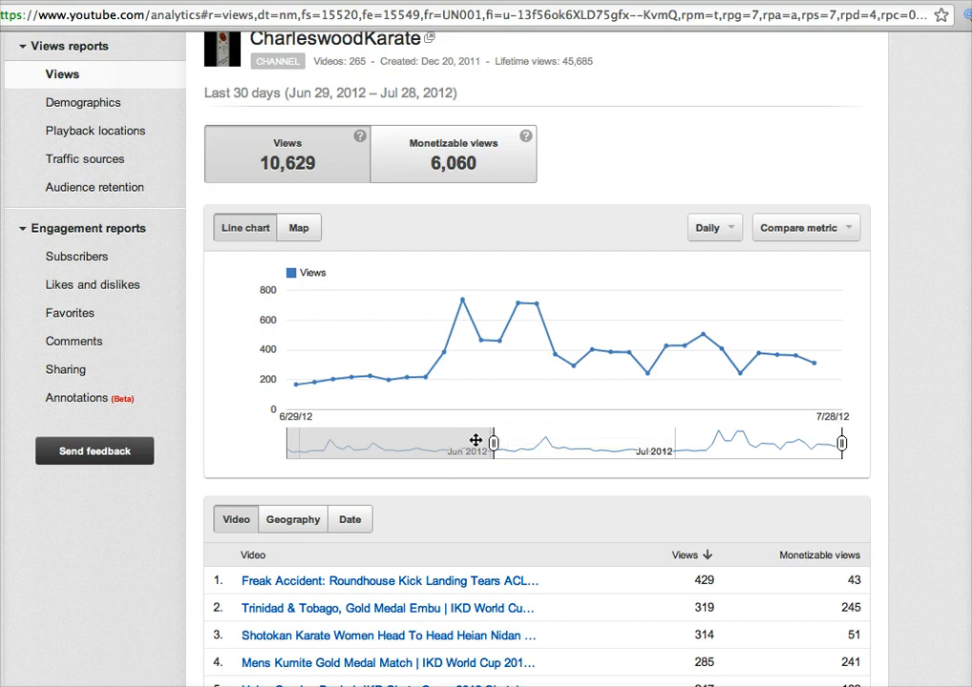
# Extend the Views chart range back to May 4 – Jul 28, 2012 using the timeline slider
pyautogui.moveTo(492, 443); pyautogui.dragTo(317, 443)
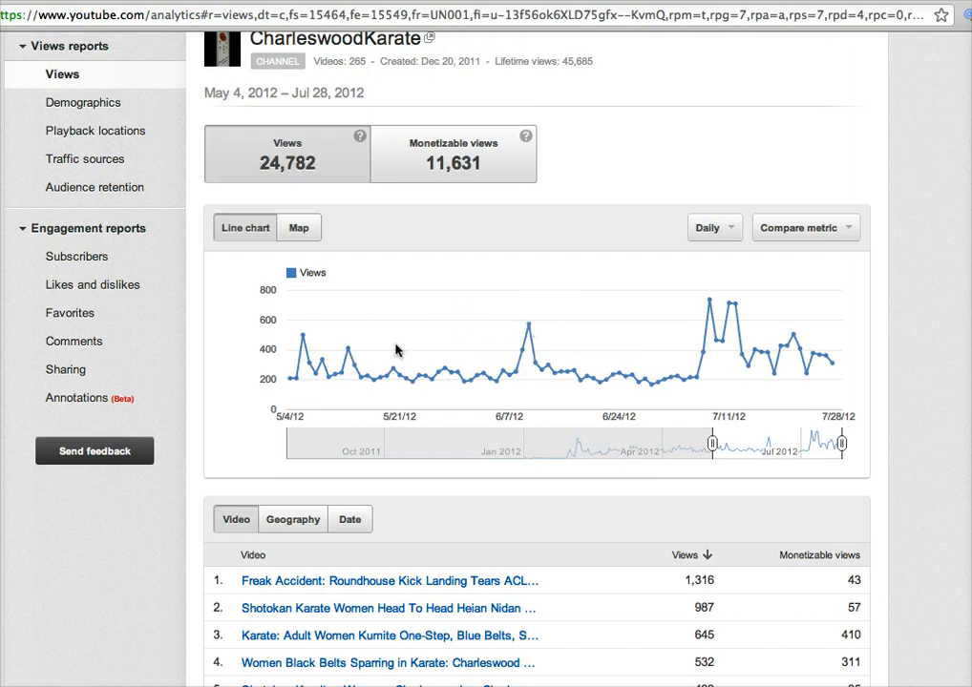
pyautogui.moveTo(305, 340)
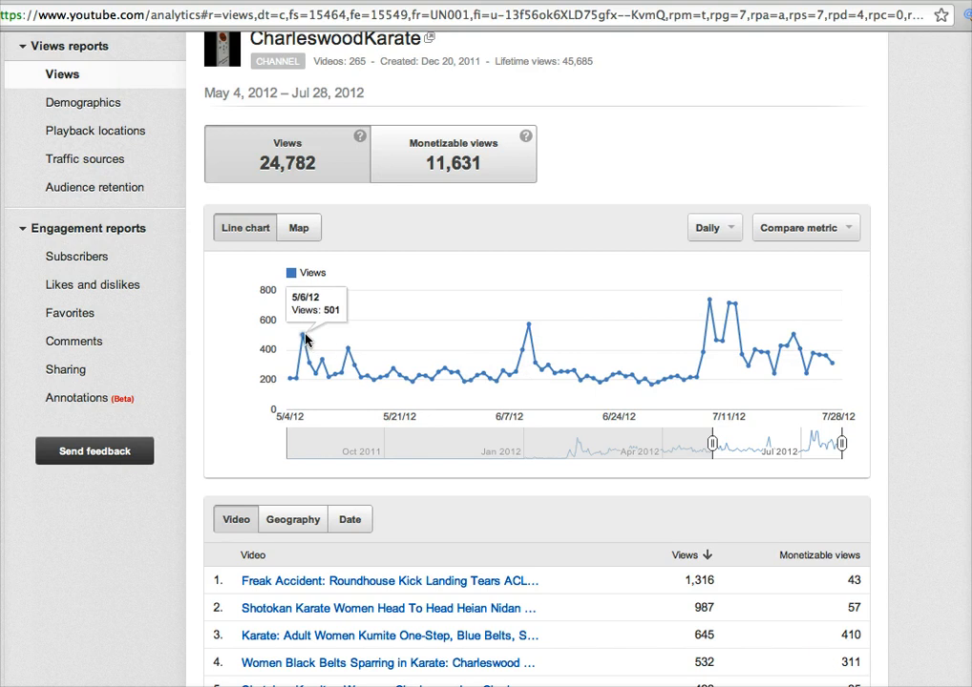
pyautogui.moveTo(549, 322)
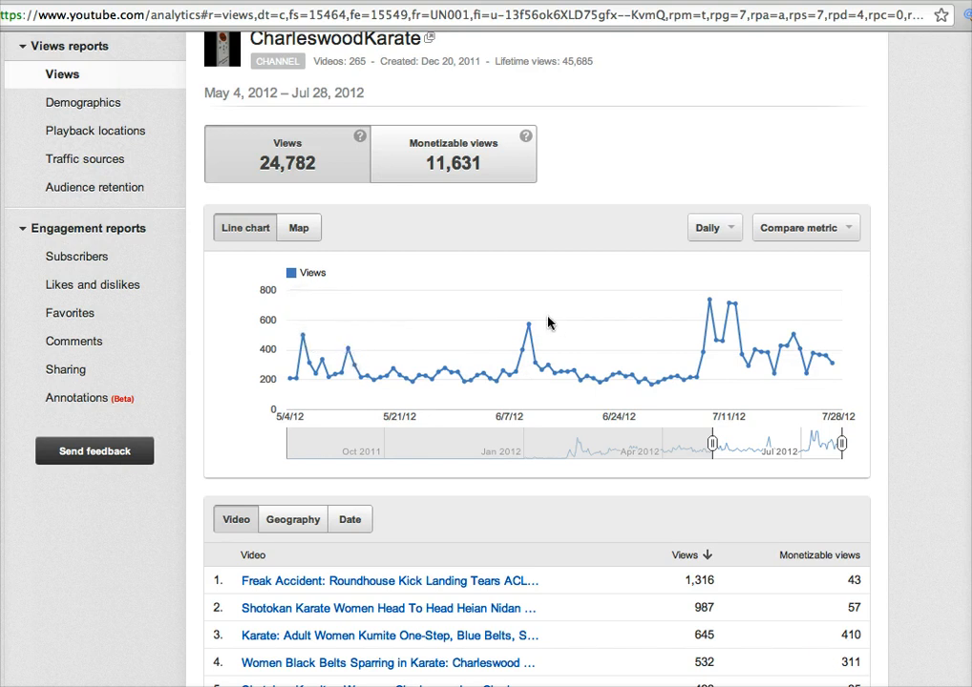
pyautogui.moveTo(613, 373)
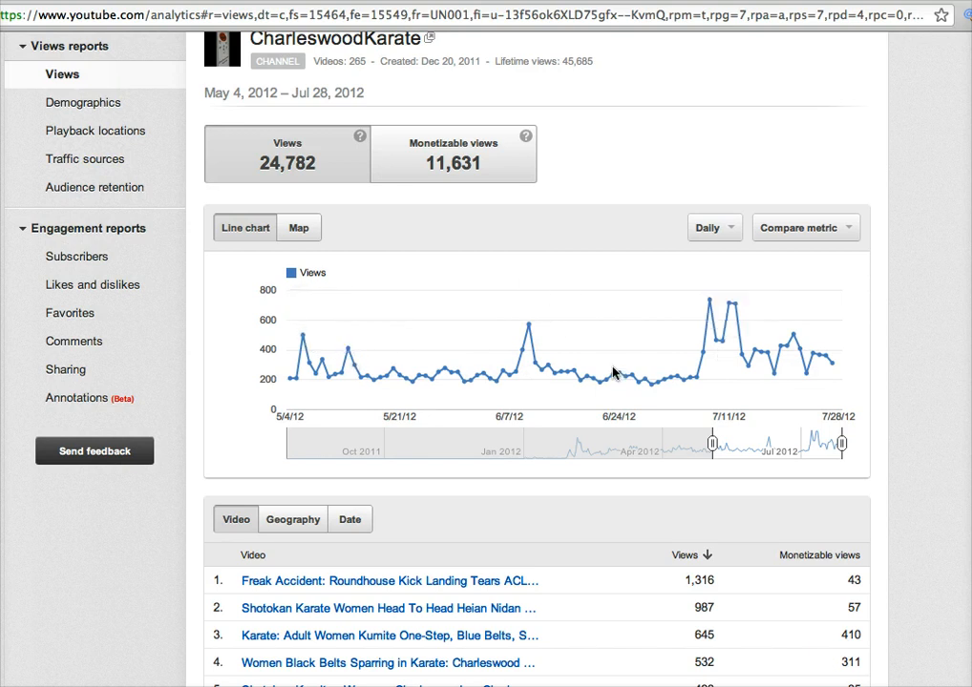
pyautogui.moveTo(703, 307)
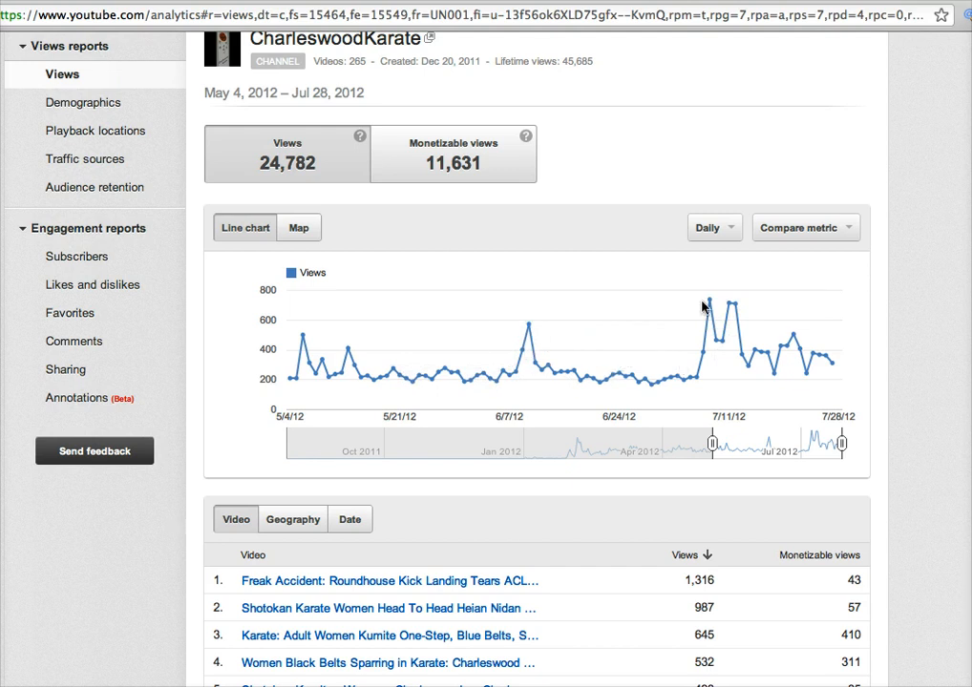
pyautogui.moveTo(741, 355)
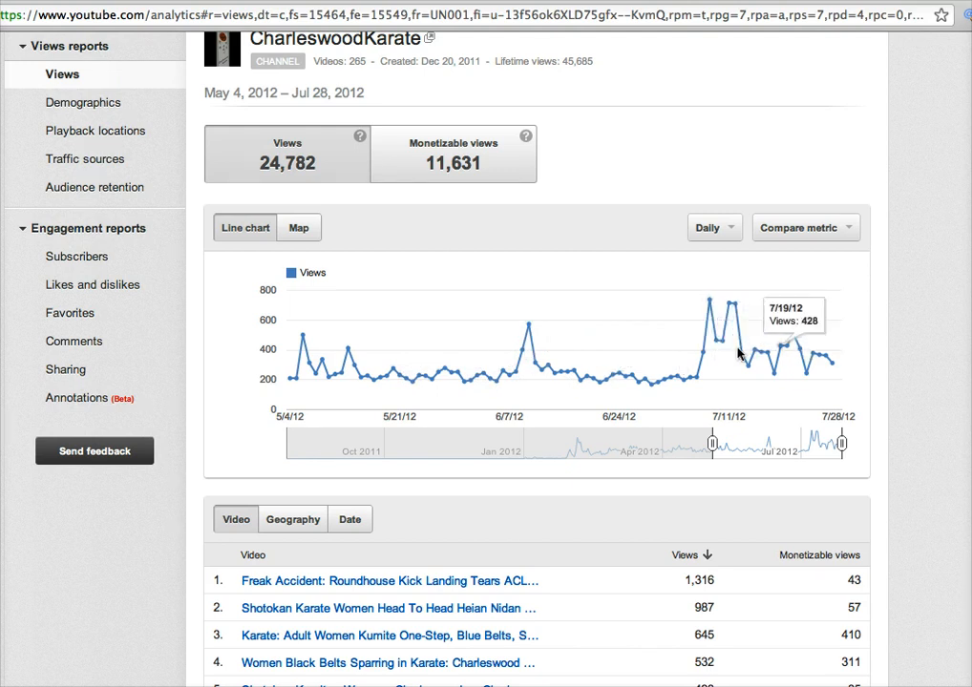
pyautogui.moveTo(657, 345)
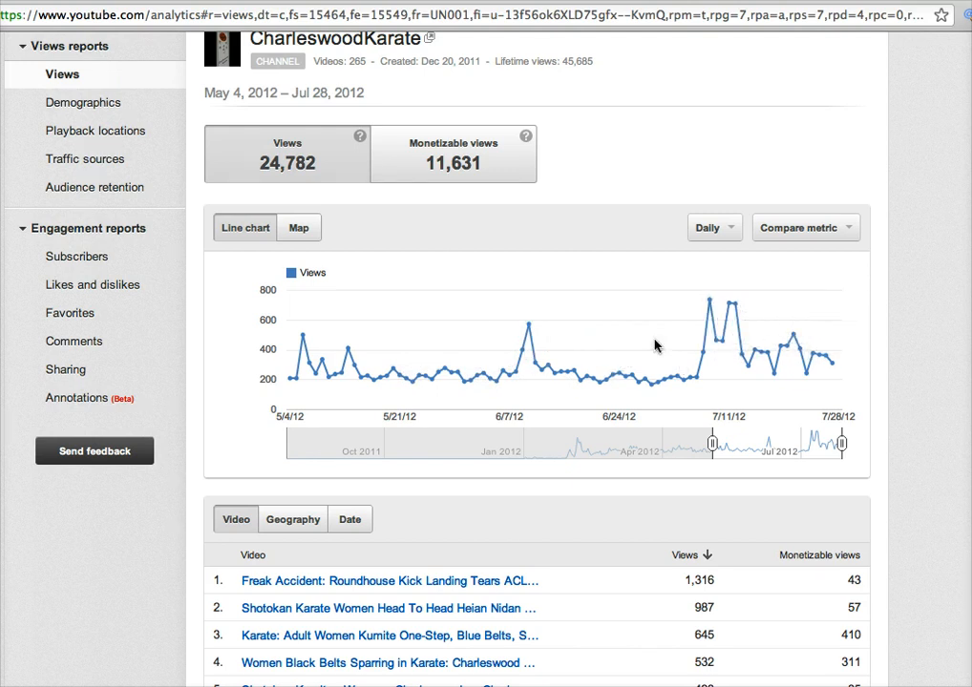
pyautogui.moveTo(416, 313)
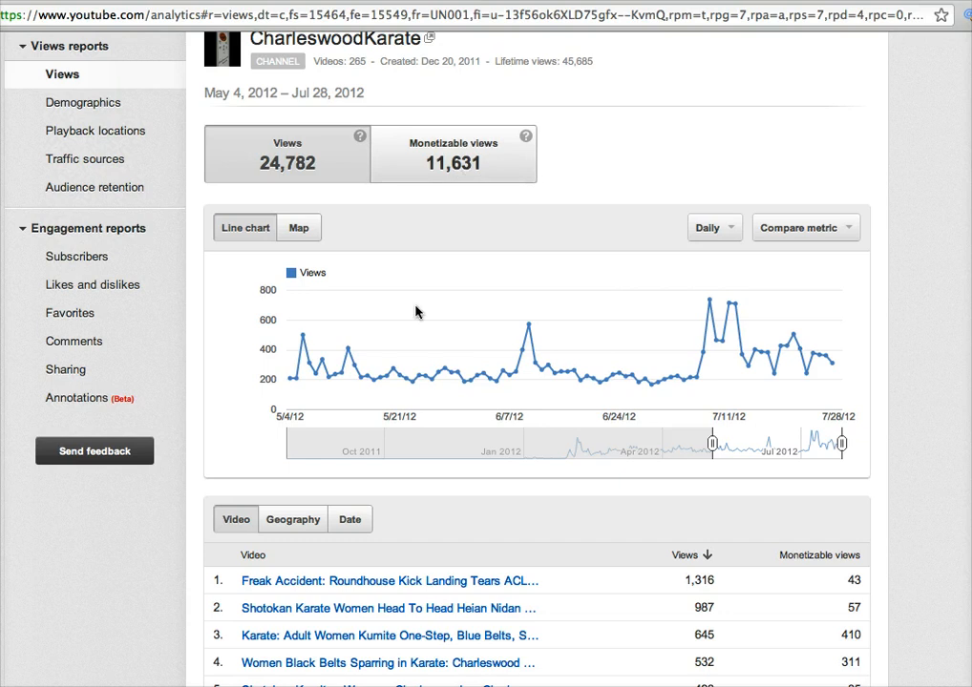
pyautogui.scroll(3)
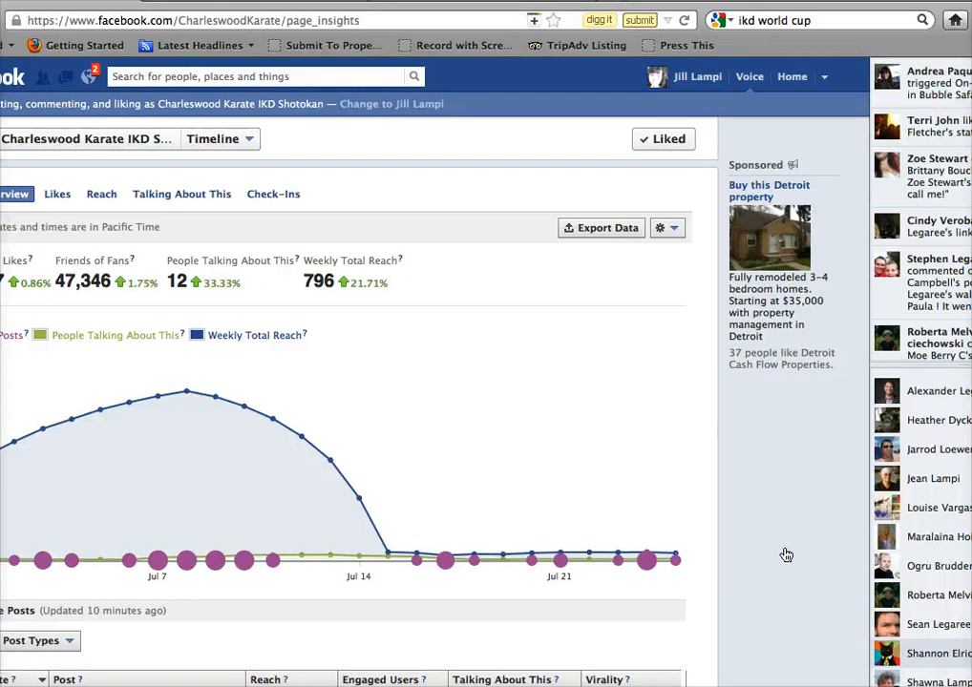
pyautogui.moveTo(290, 474)
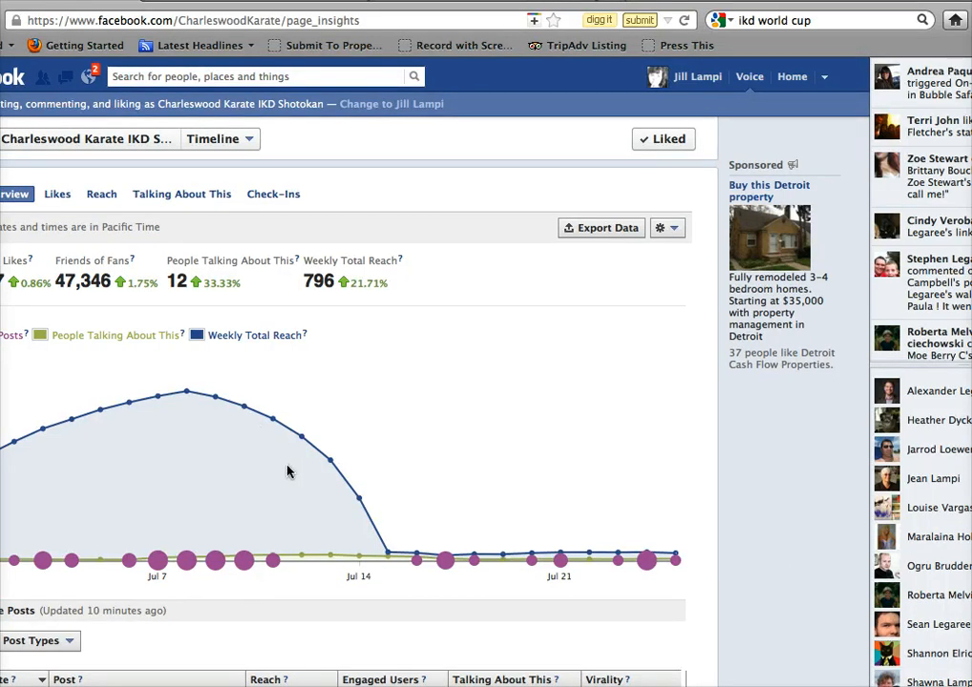
pyautogui.moveTo(252, 447)
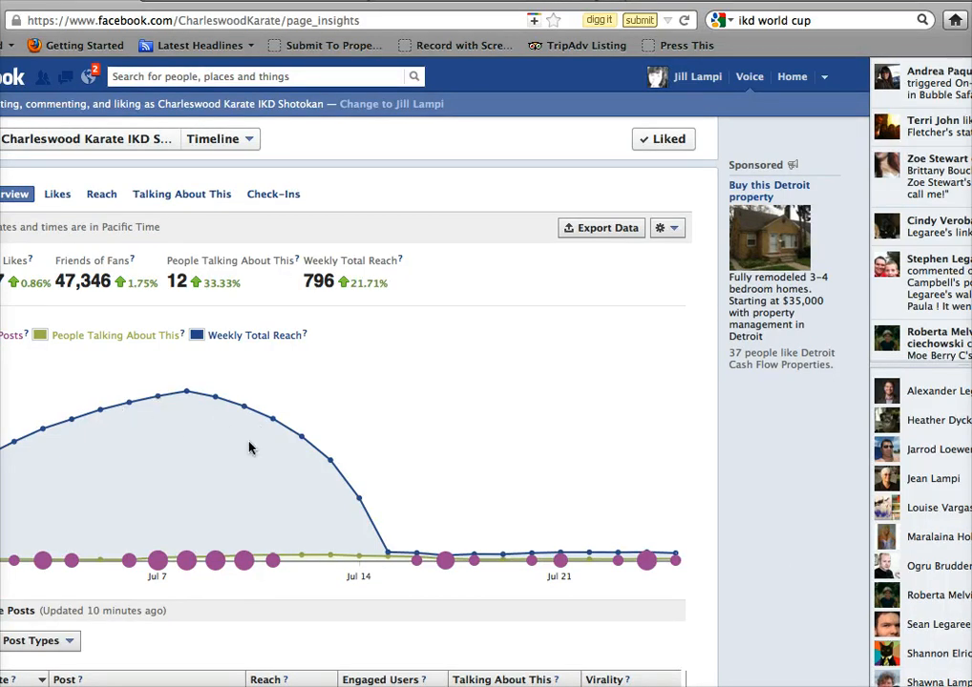
pyautogui.moveTo(393, 473)
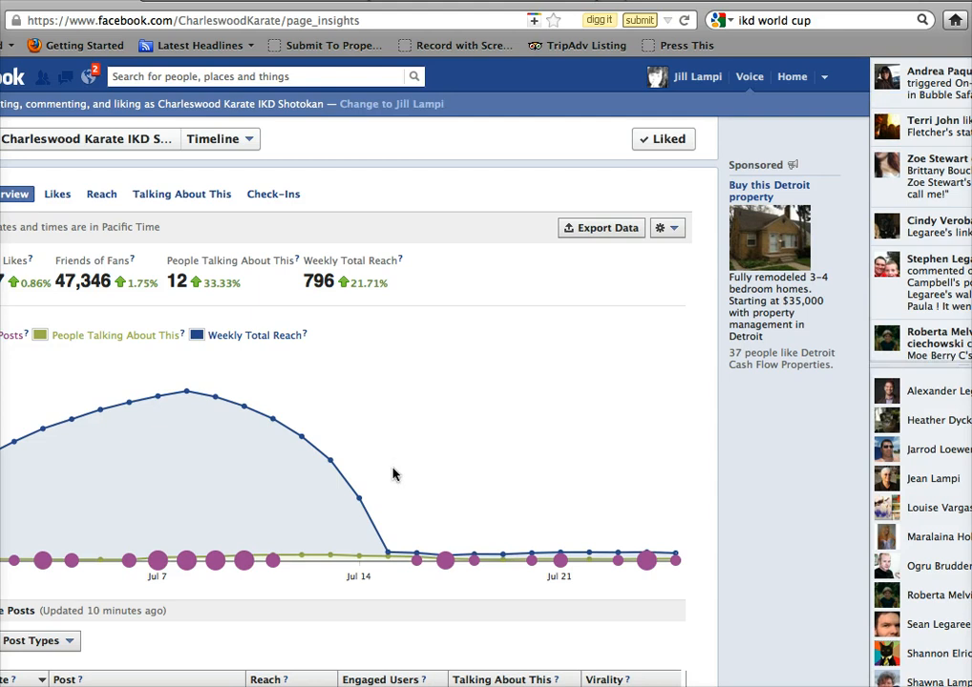
pyautogui.moveTo(466, 487)
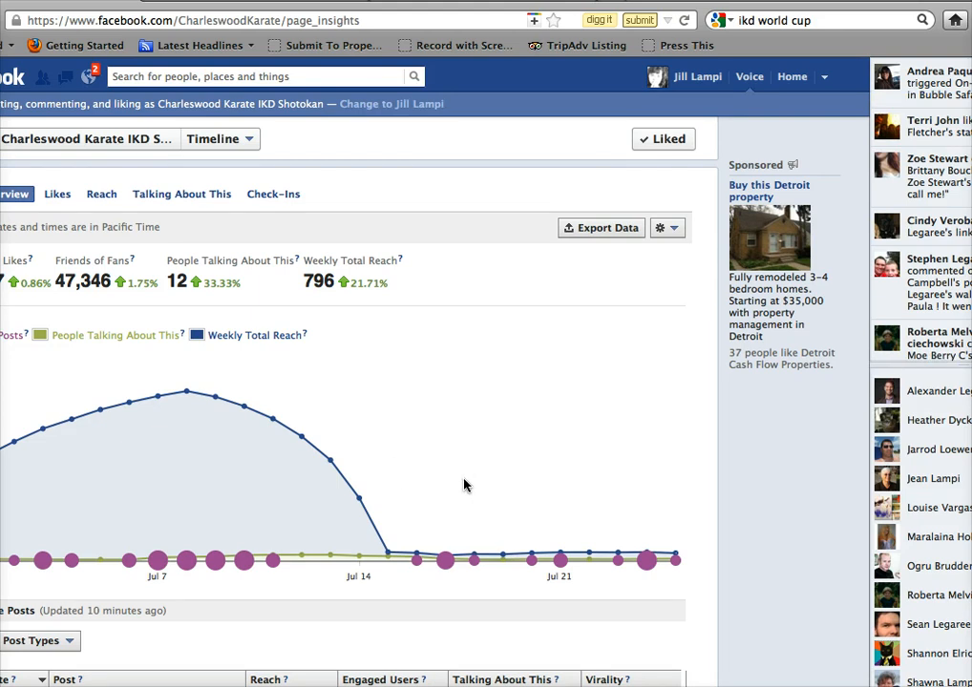
pyautogui.moveTo(390, 546)
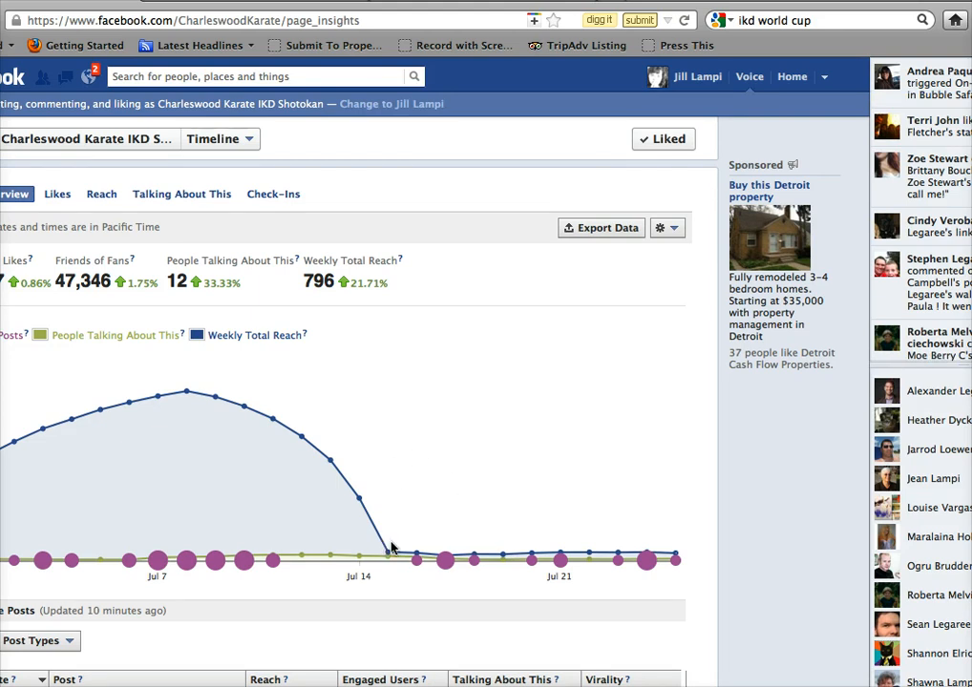
pyautogui.moveTo(476, 439)
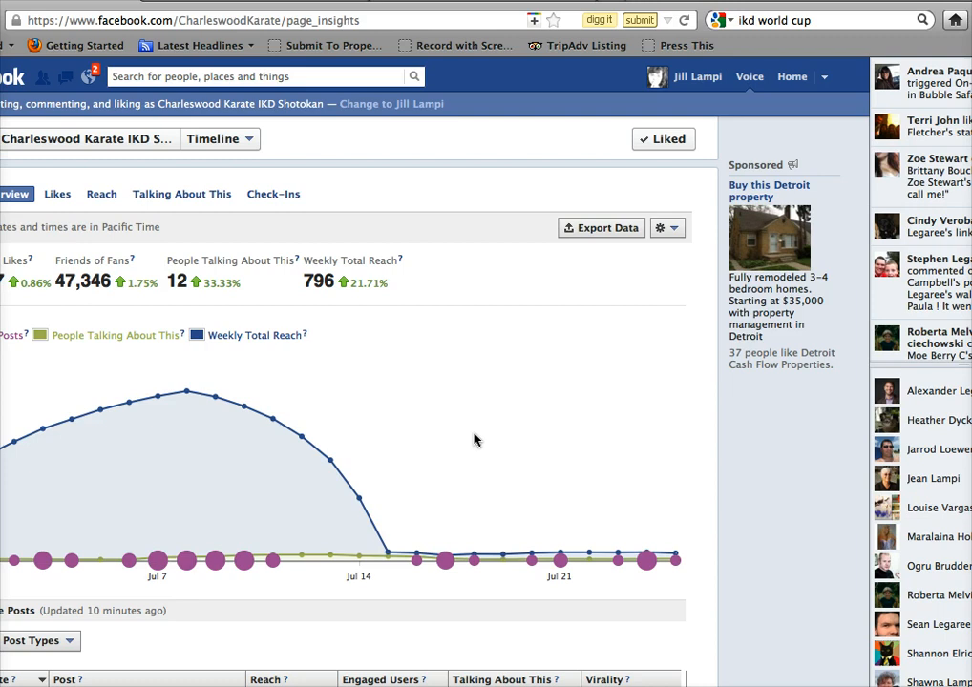
# Review the Weekly Total Reach graph, then switch to the Talking About This demographics report
pyautogui.scroll(-3)
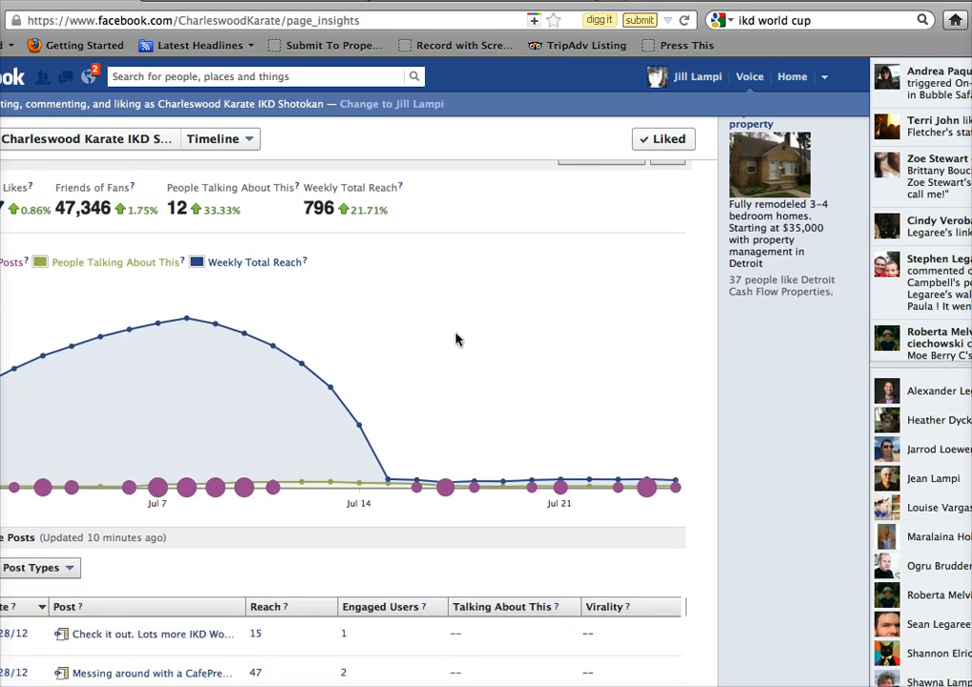
pyautogui.moveTo(508, 466)
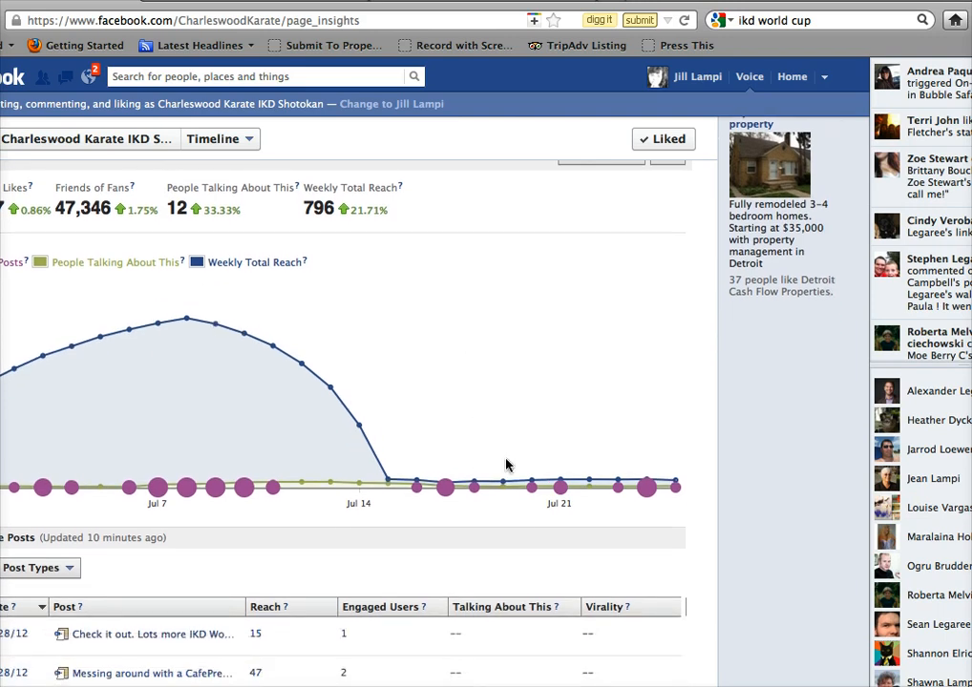
pyautogui.moveTo(401, 476)
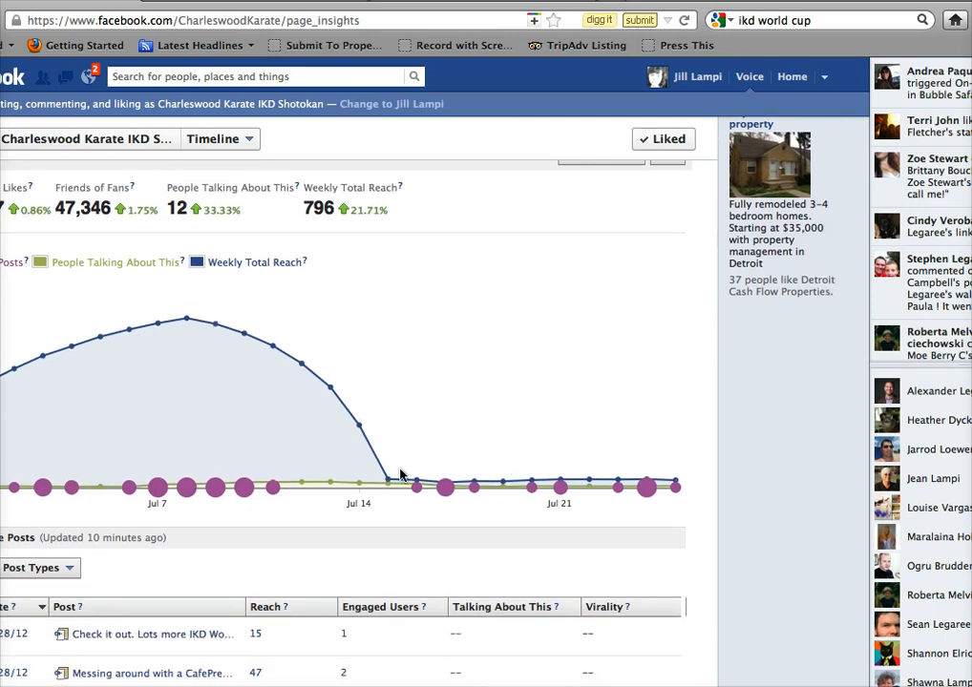
pyautogui.moveTo(344, 408)
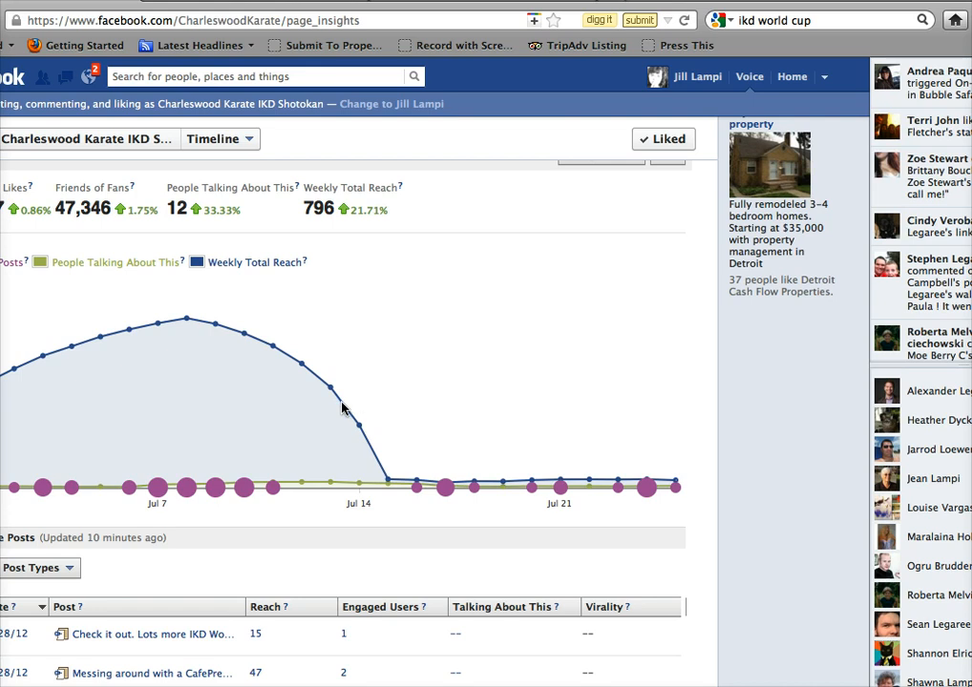
pyautogui.moveTo(434, 359)
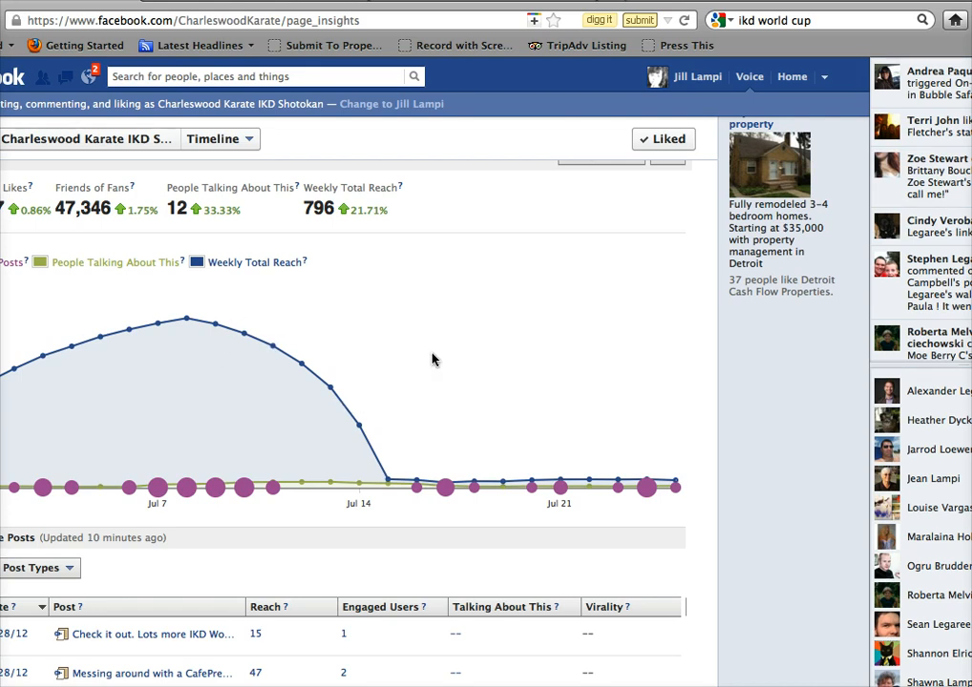
pyautogui.moveTo(638, 473)
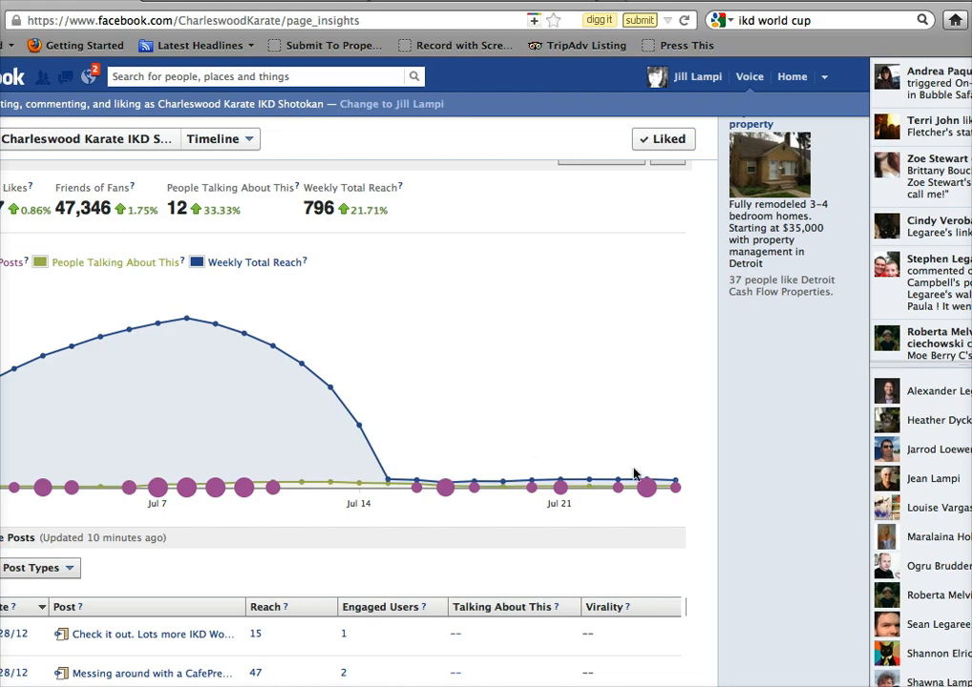
pyautogui.moveTo(462, 489)
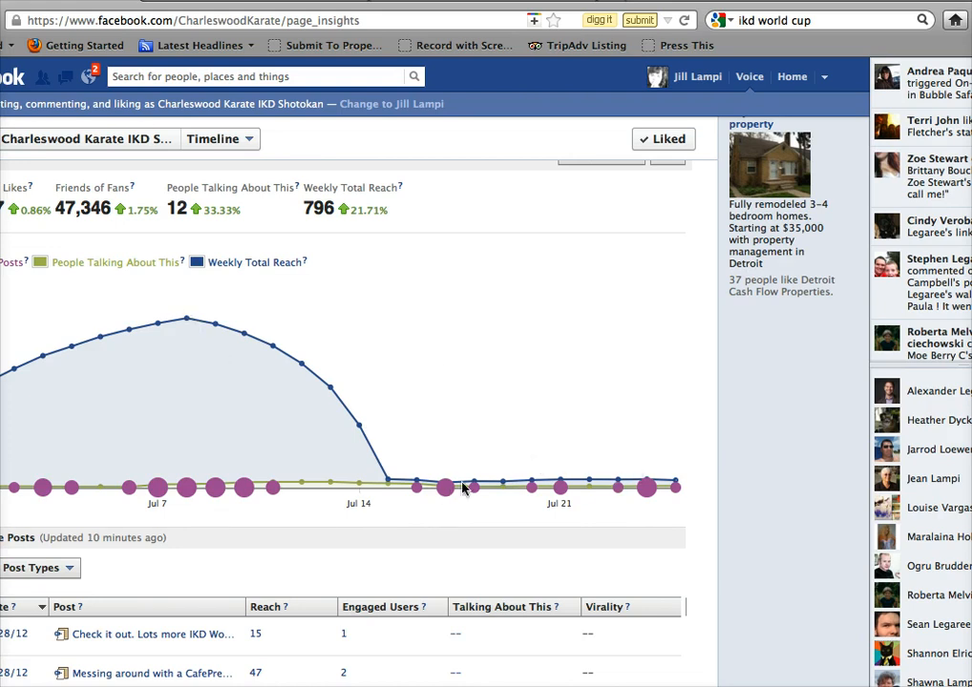
pyautogui.moveTo(619, 487)
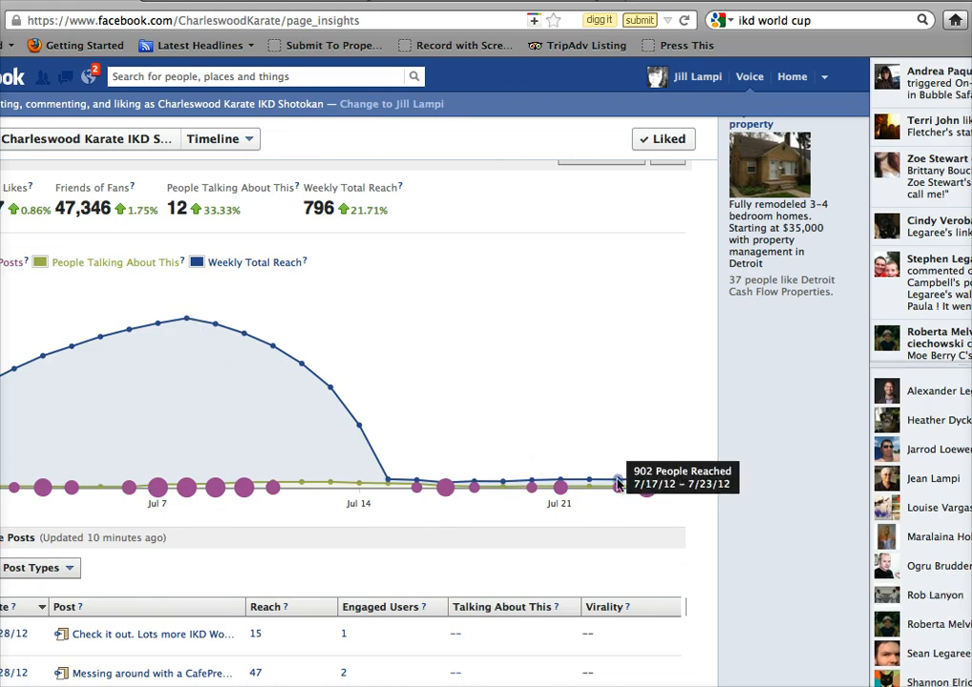
pyautogui.moveTo(567, 483)
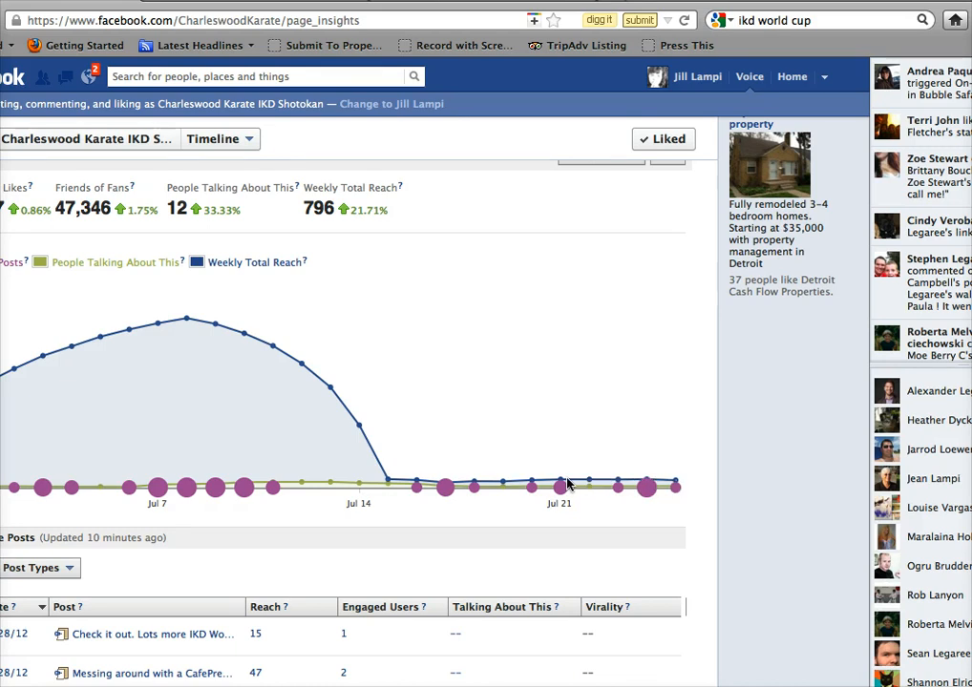
pyautogui.moveTo(294, 353)
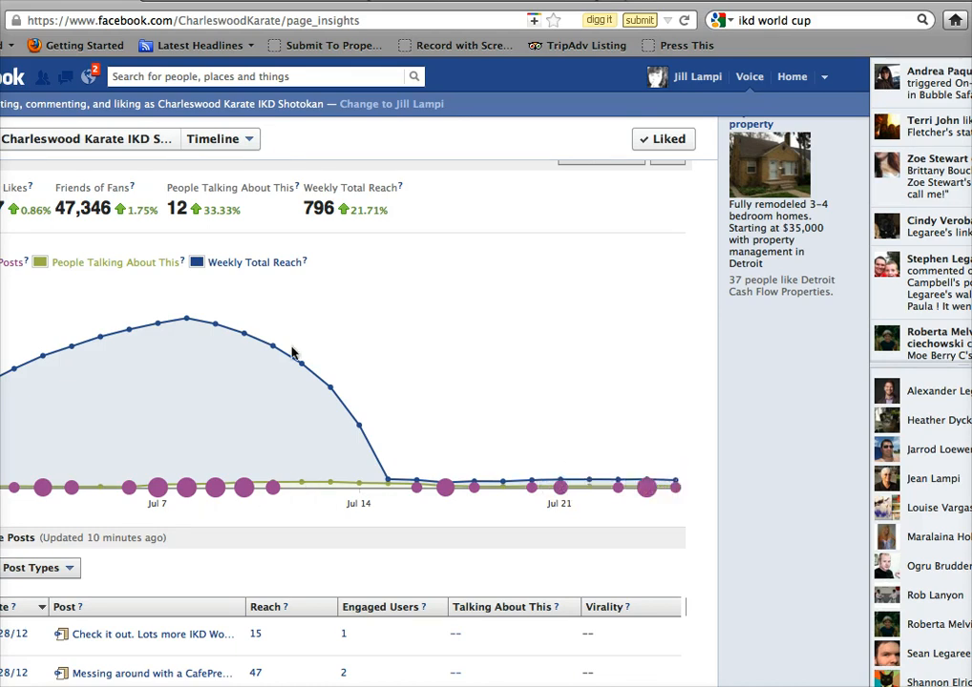
pyautogui.moveTo(187, 321)
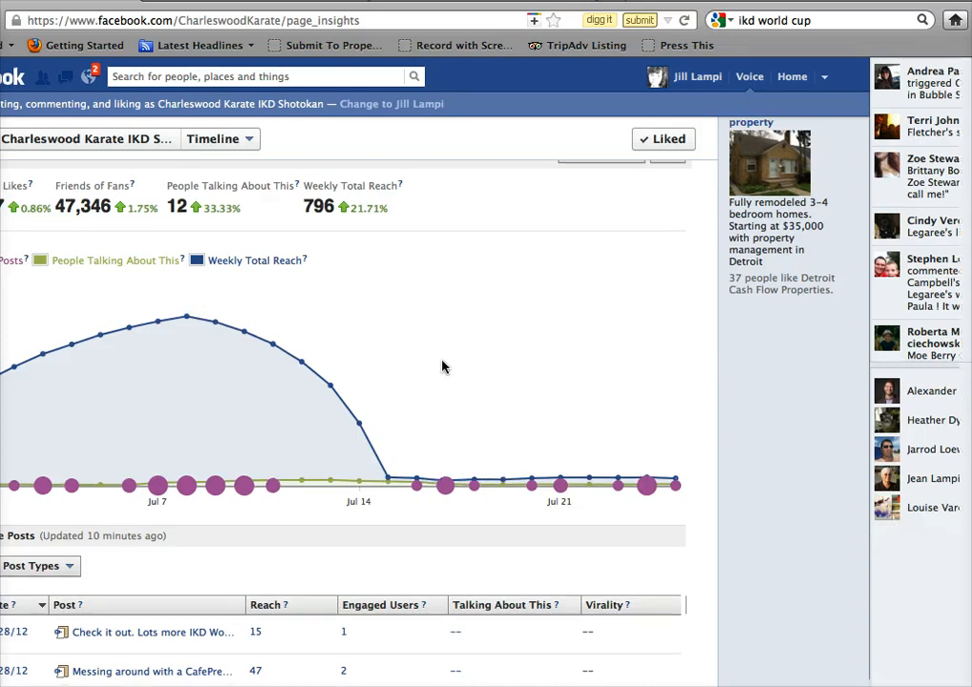
pyautogui.scroll(-3)
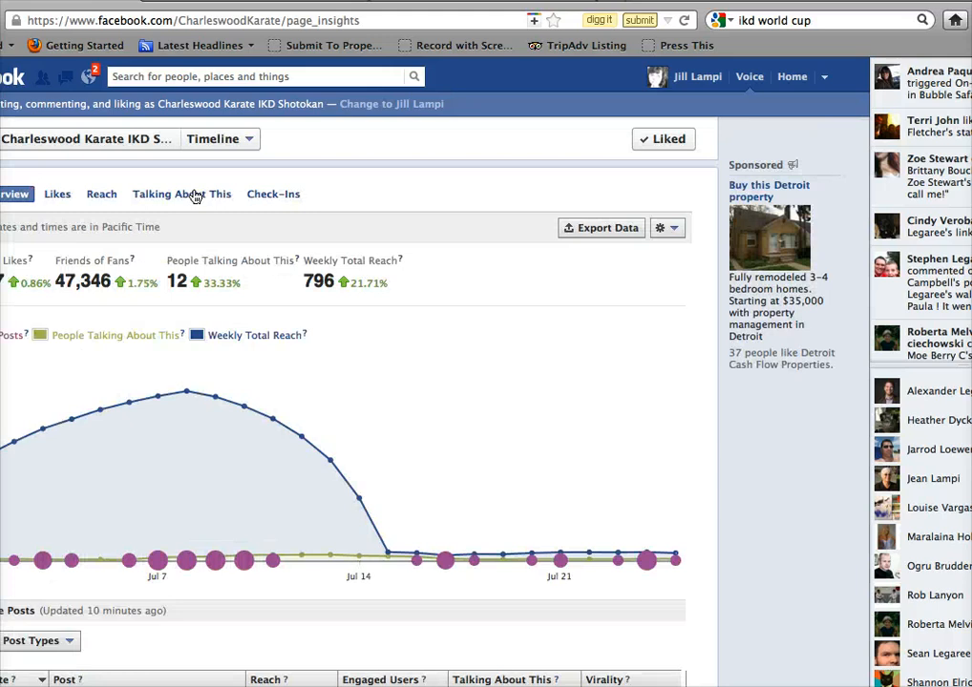
pyautogui.click(181, 195)
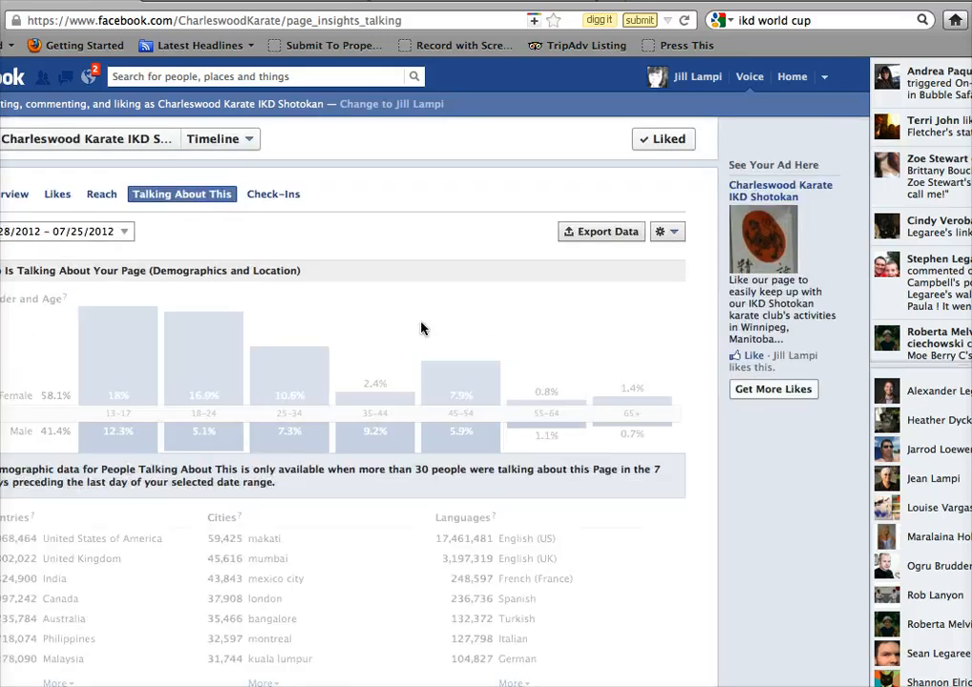
# Show the Reach report's gender/age, location and reach-and-frequency sections
pyautogui.click(101, 195)
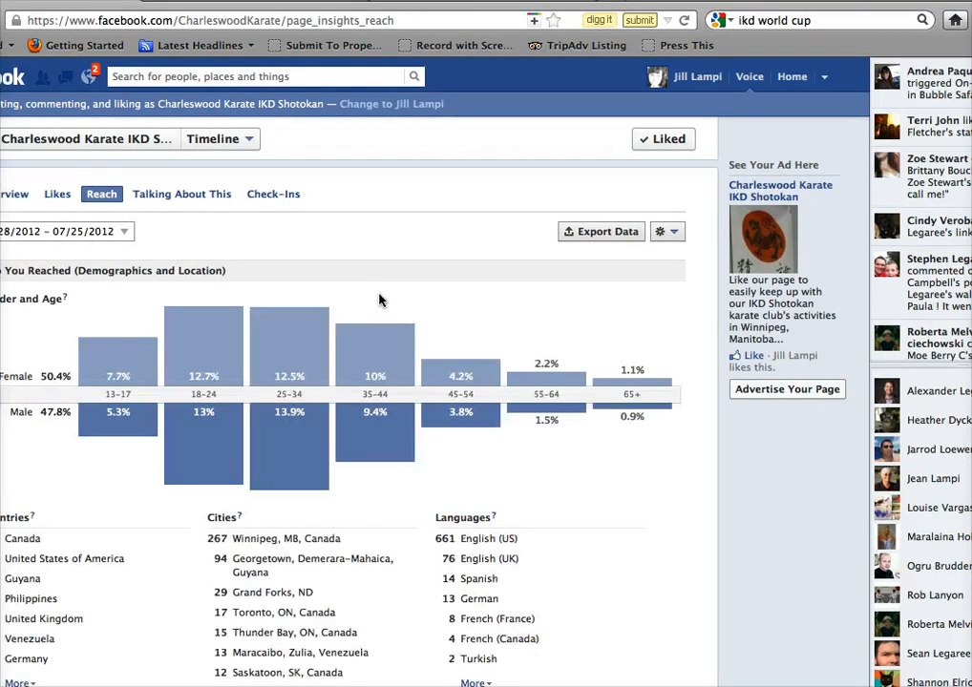
pyautogui.scroll(-3)
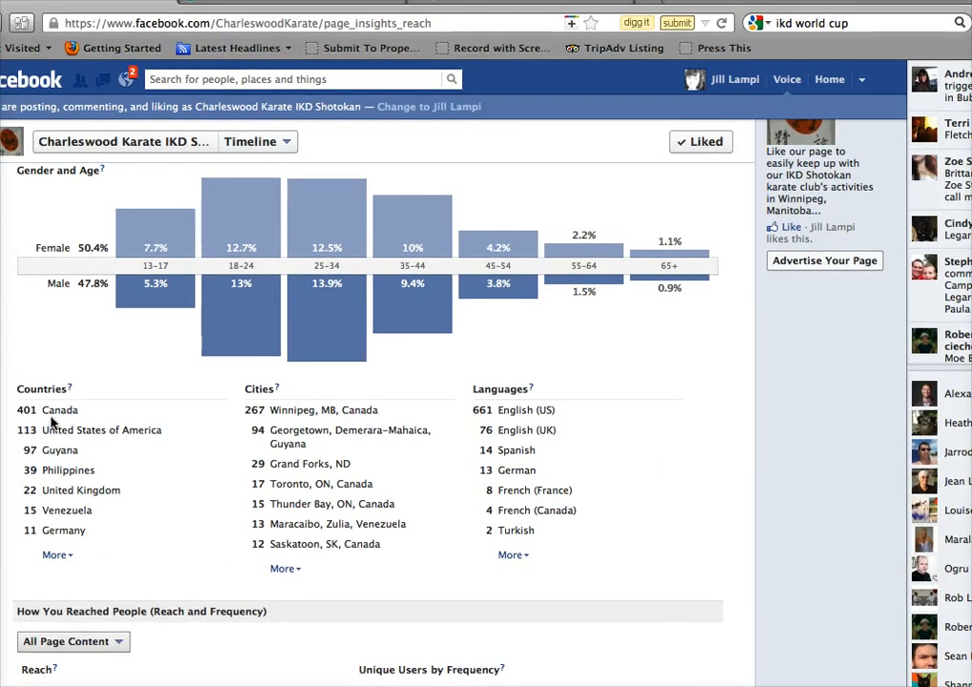
pyautogui.moveTo(309, 424)
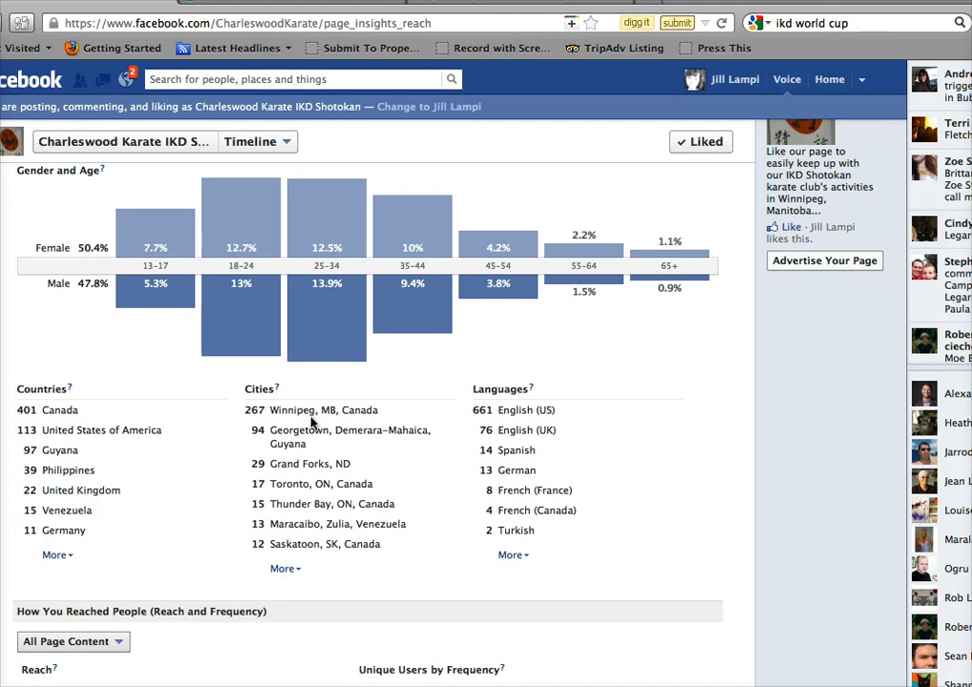
pyautogui.scroll(-3)
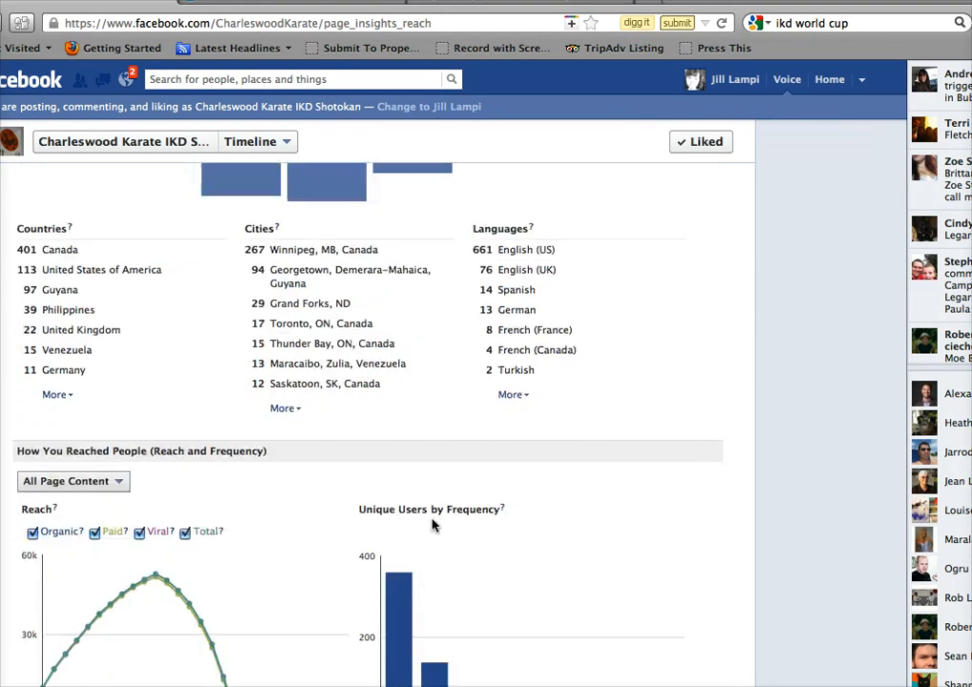
# Hide the Total series in the Reach chart, leaving Organic, Paid and Viral lines
pyautogui.scroll(-3)
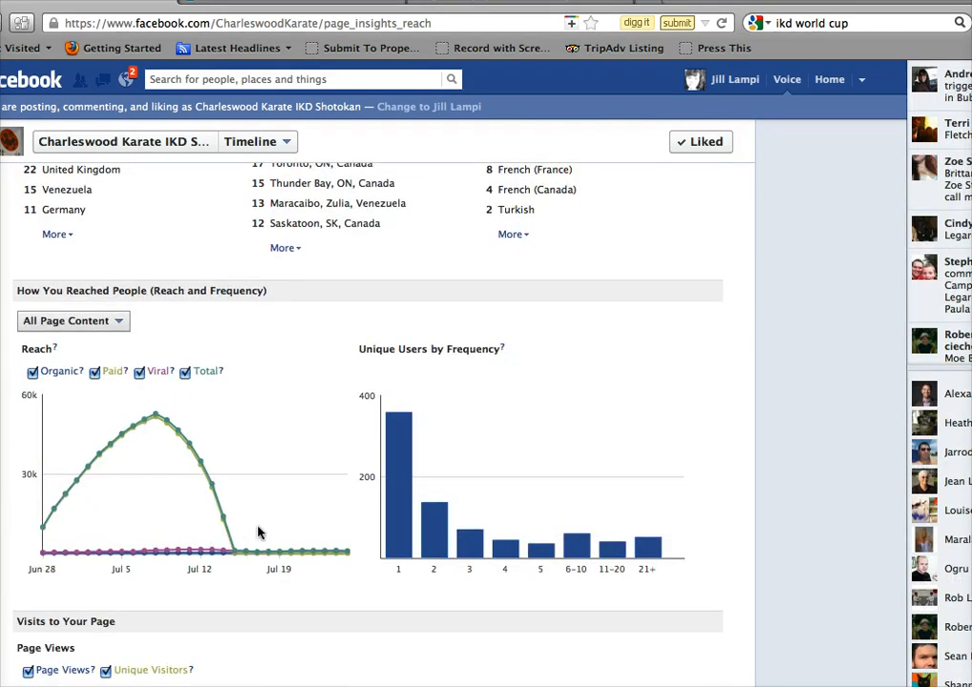
pyautogui.moveTo(200, 565)
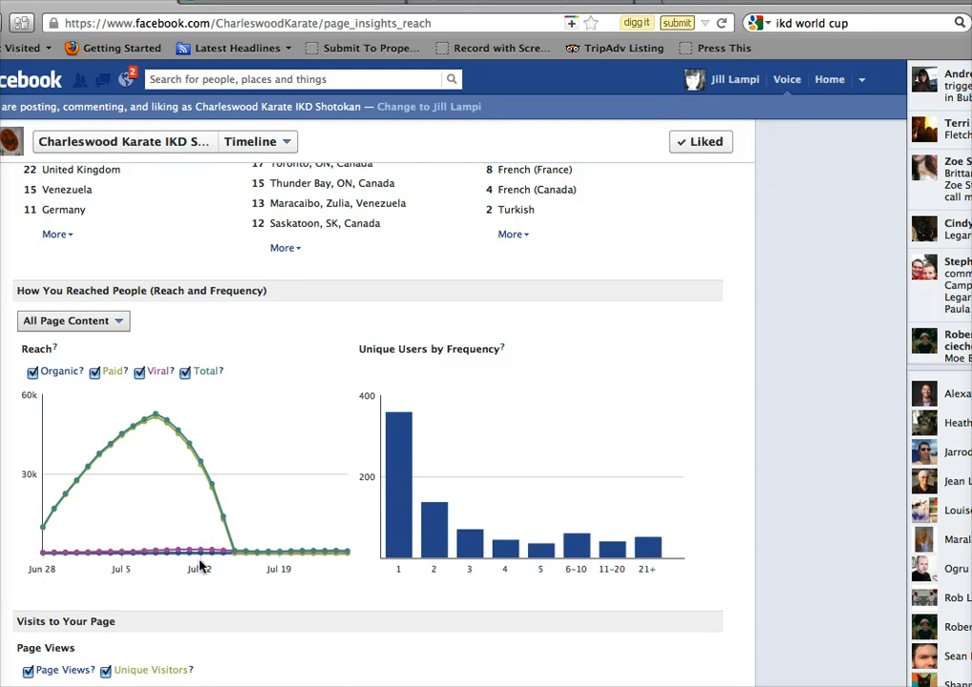
pyautogui.moveTo(268, 553)
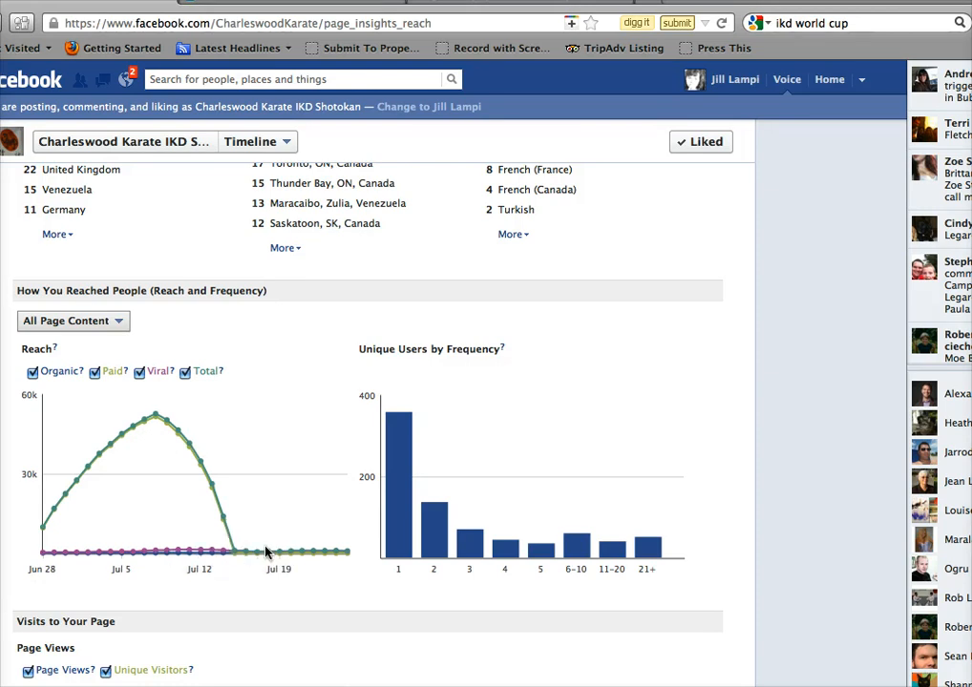
pyautogui.moveTo(191, 384)
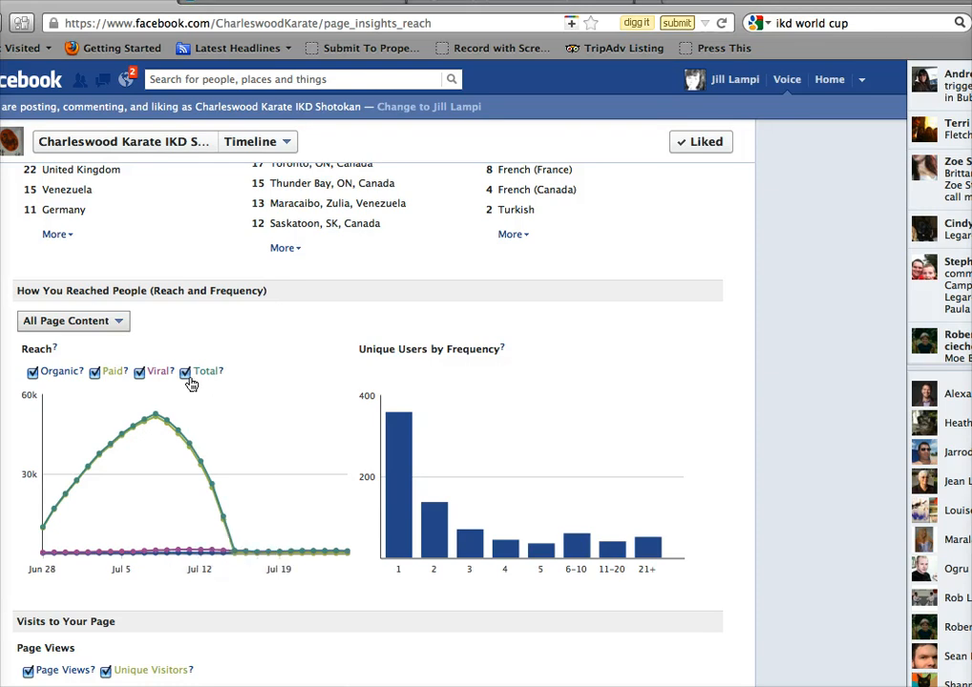
pyautogui.click(186, 370)
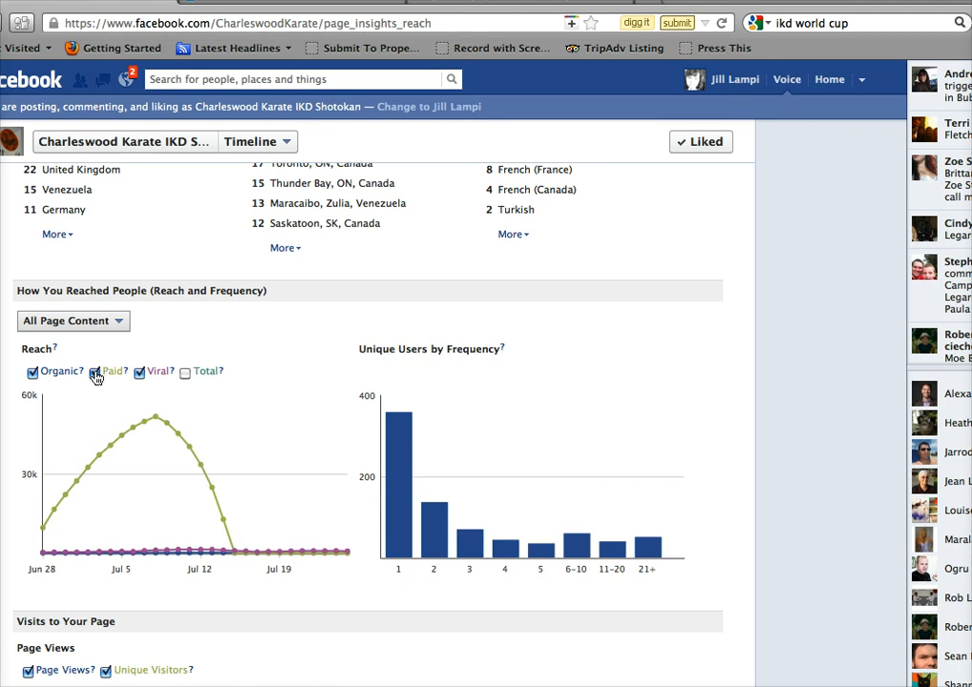
# Hide the Paid series so only Organic and Viral reach lines remain for comparison
pyautogui.click(95, 370)
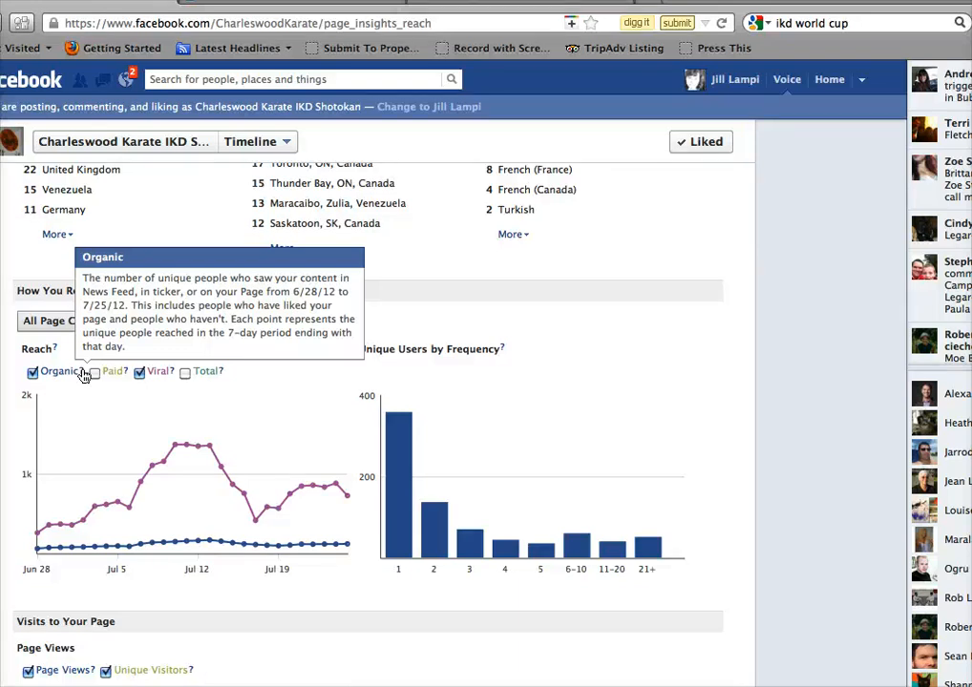
pyautogui.moveTo(111, 550)
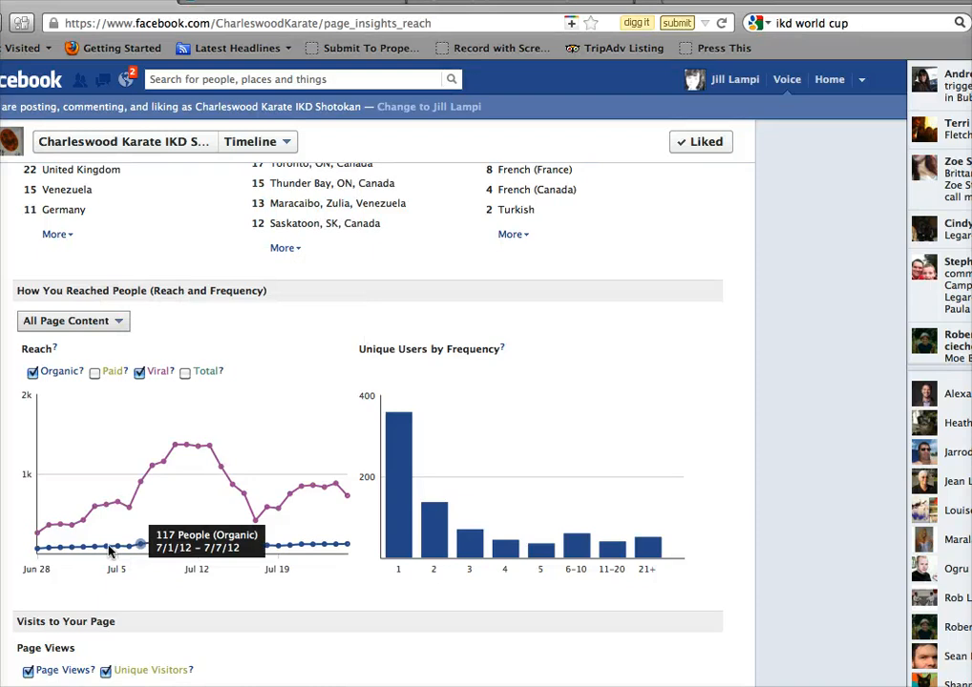
pyautogui.moveTo(80, 546)
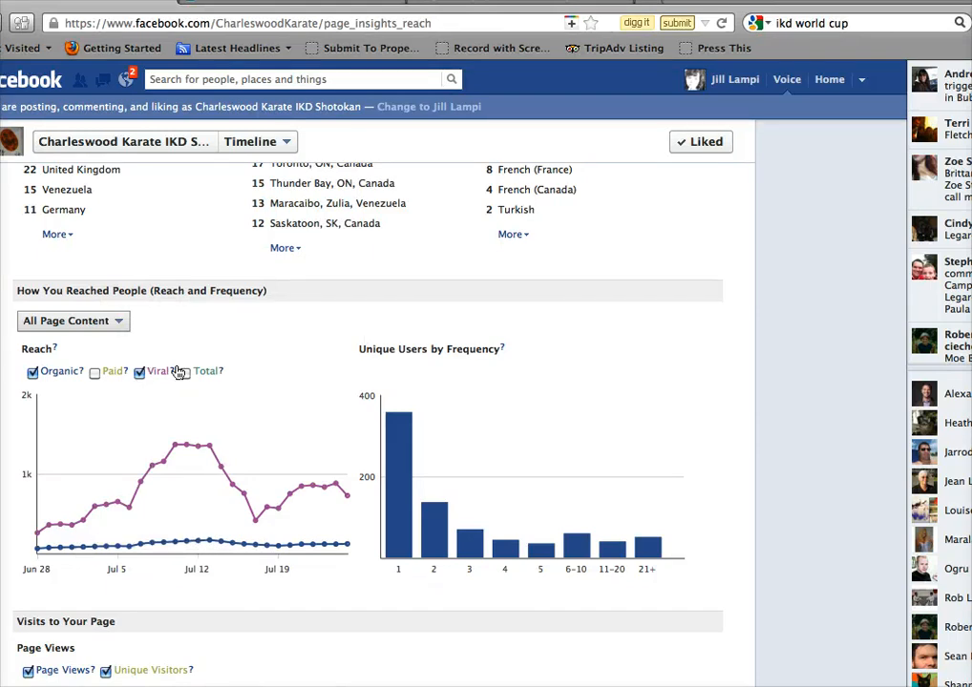
pyautogui.moveTo(172, 371)
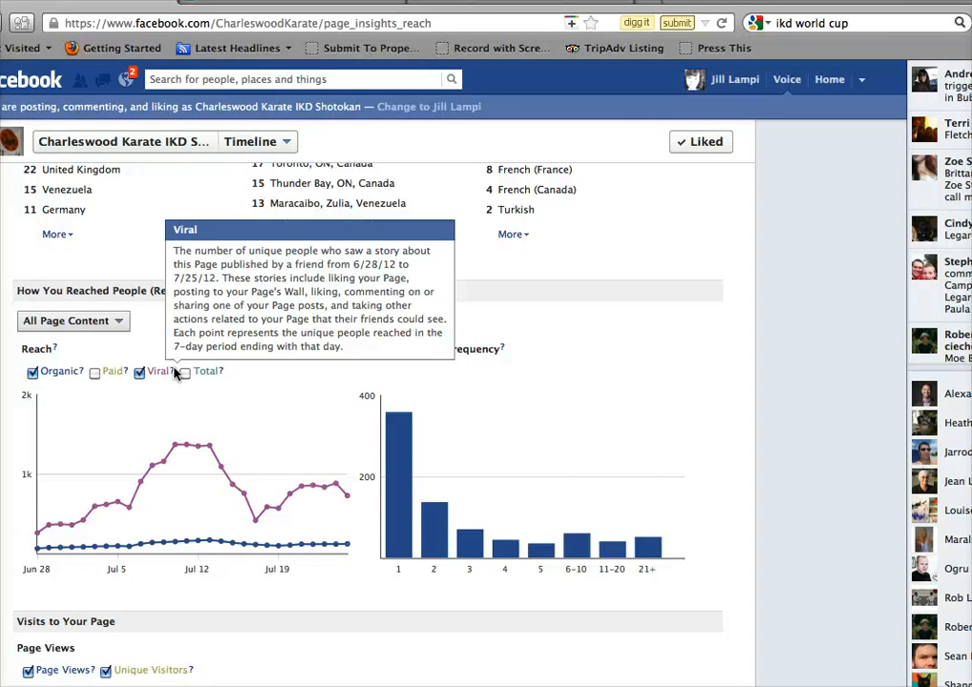
pyautogui.moveTo(175, 385)
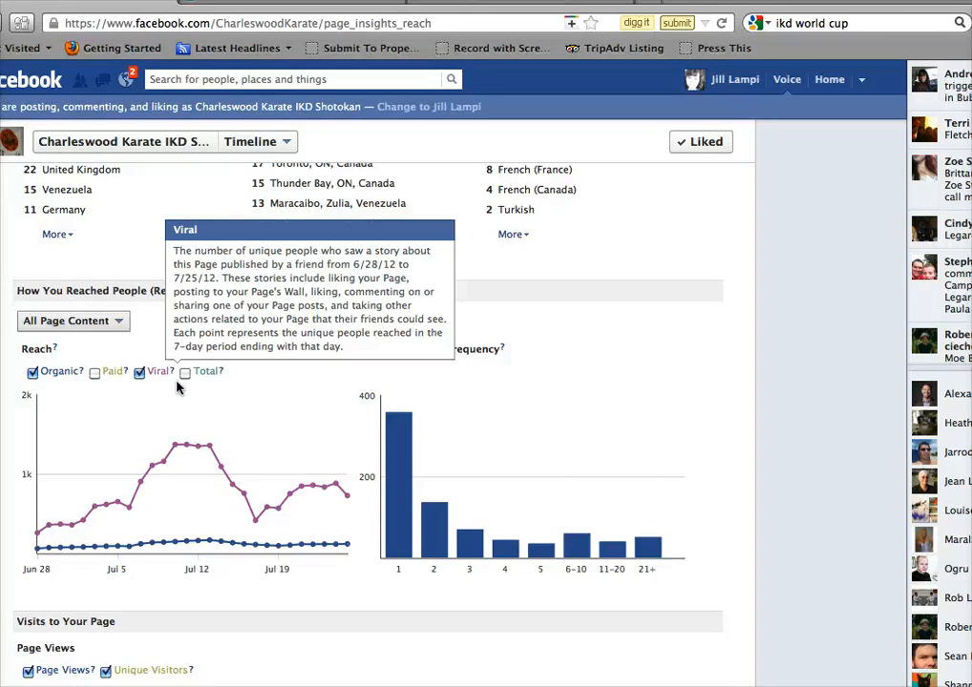
pyautogui.moveTo(149, 485)
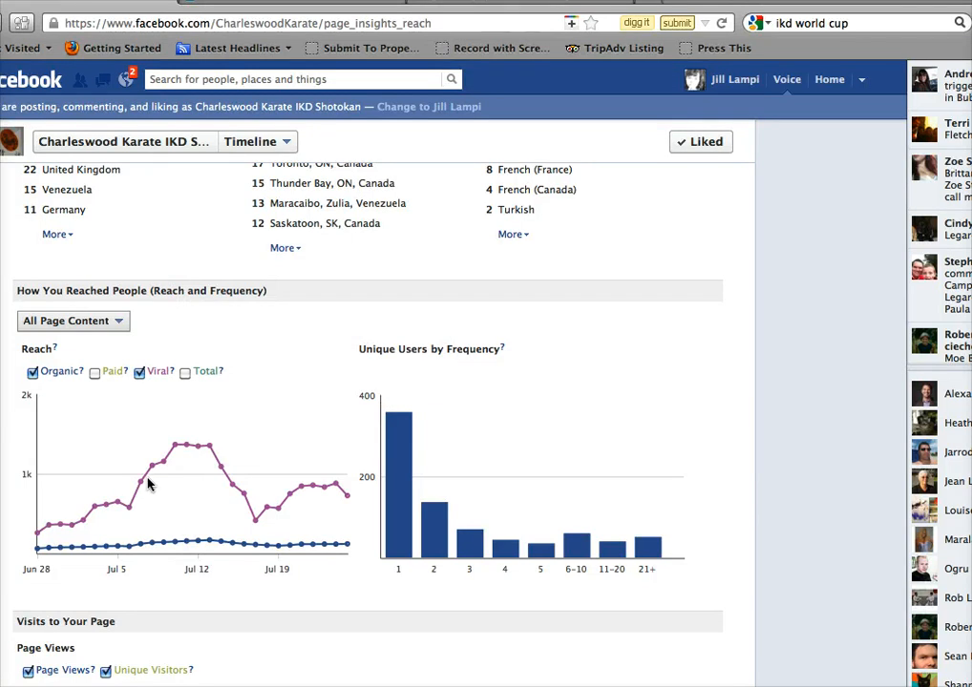
pyautogui.moveTo(151, 474)
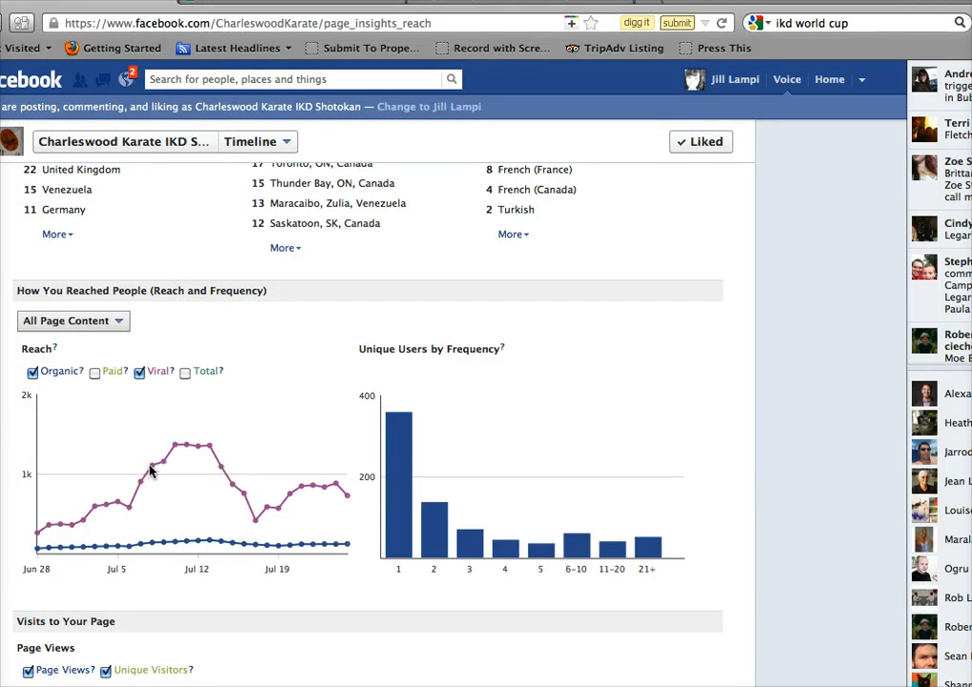
pyautogui.moveTo(157, 466)
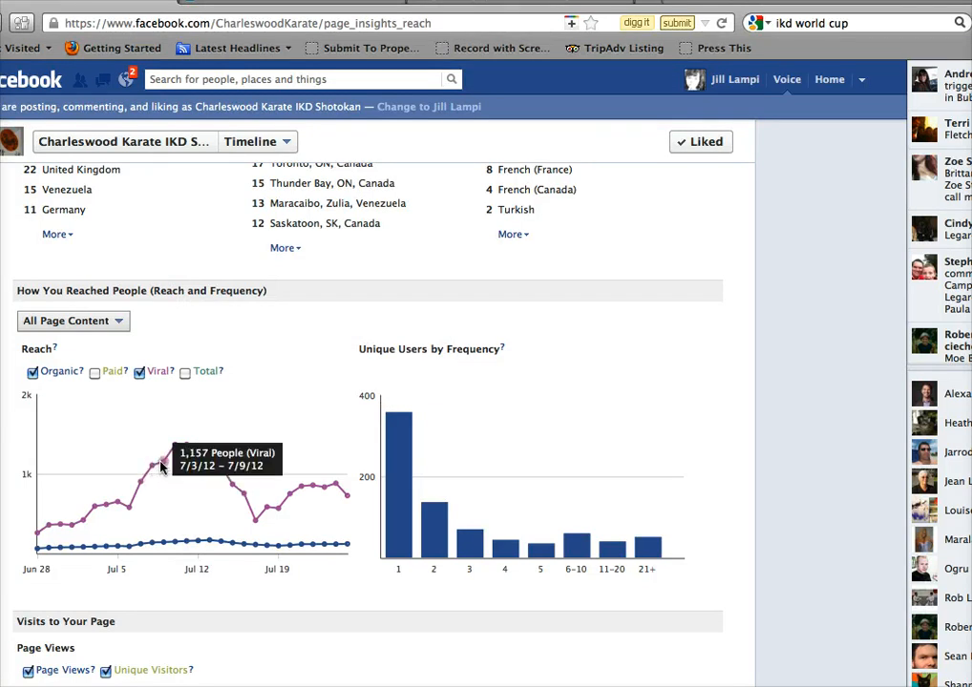
pyautogui.moveTo(208, 449)
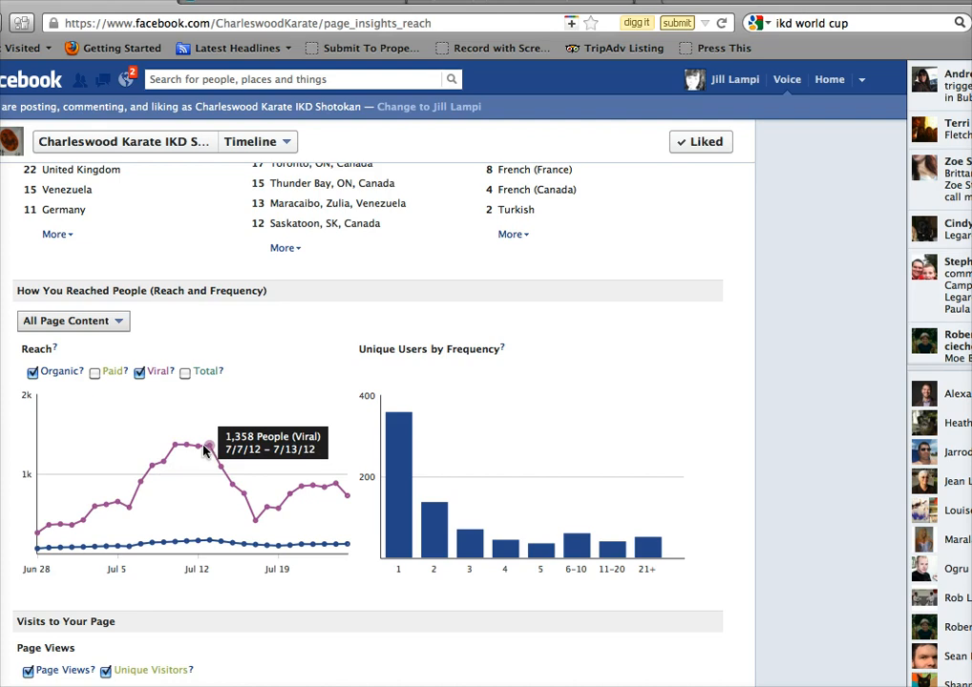
pyautogui.moveTo(175, 456)
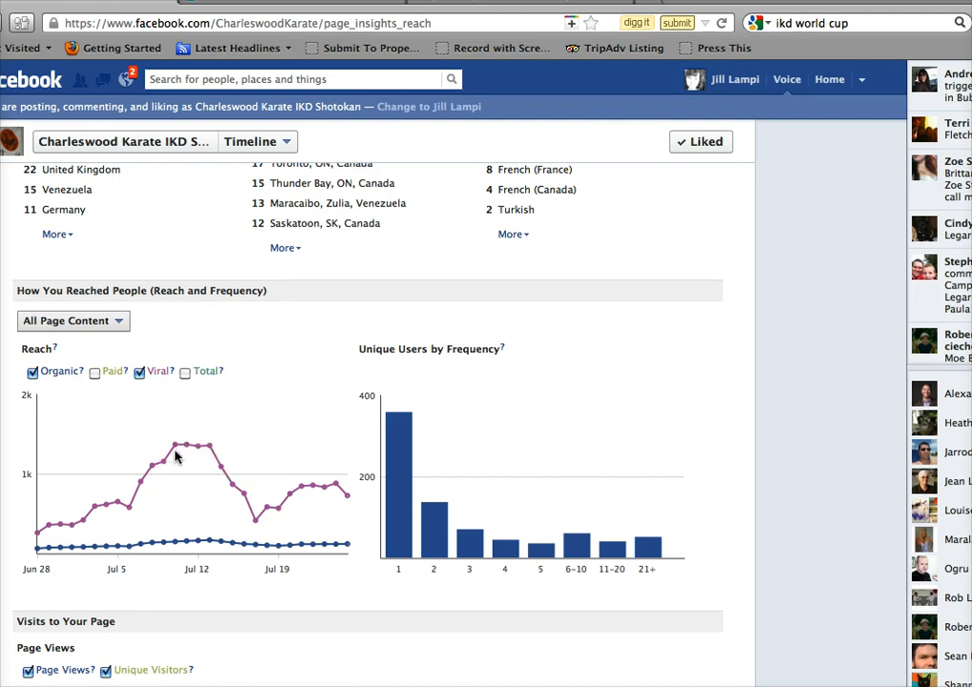
pyautogui.moveTo(141, 561)
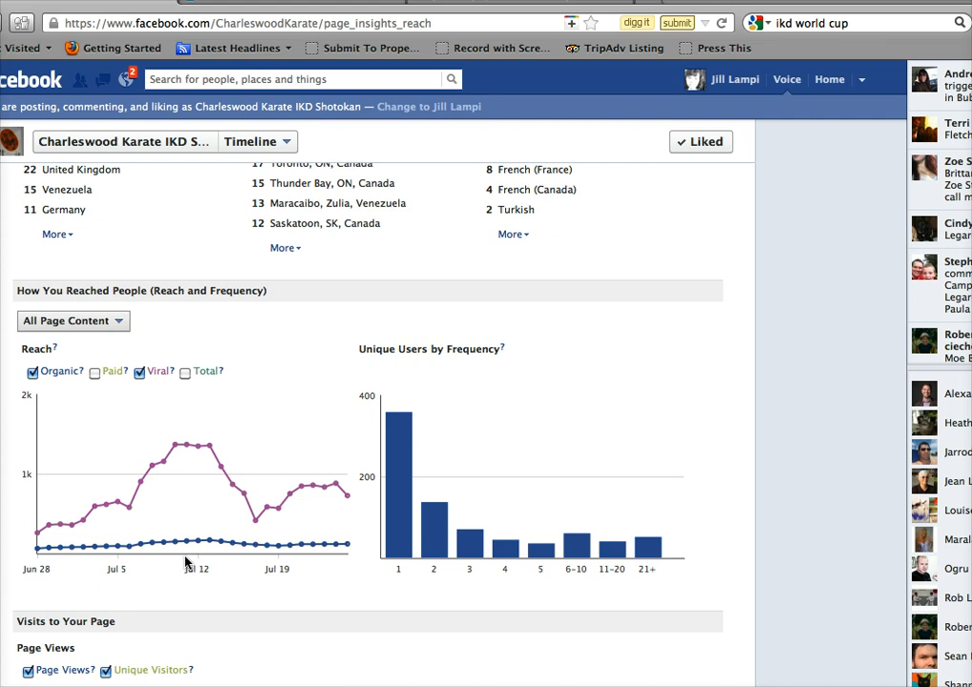
pyautogui.moveTo(210, 447)
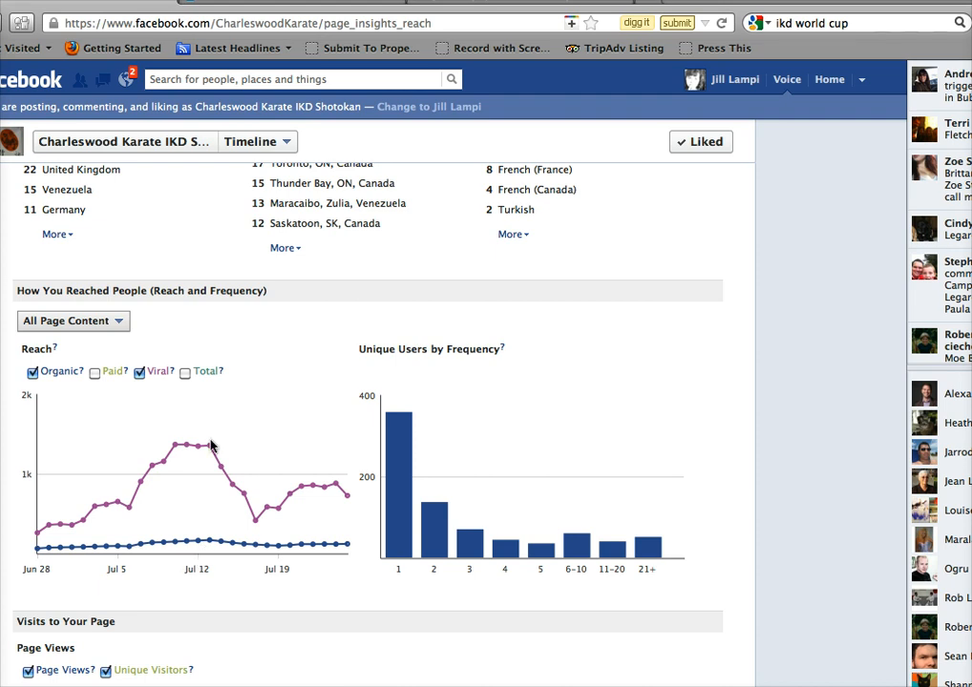
pyautogui.moveTo(175, 451)
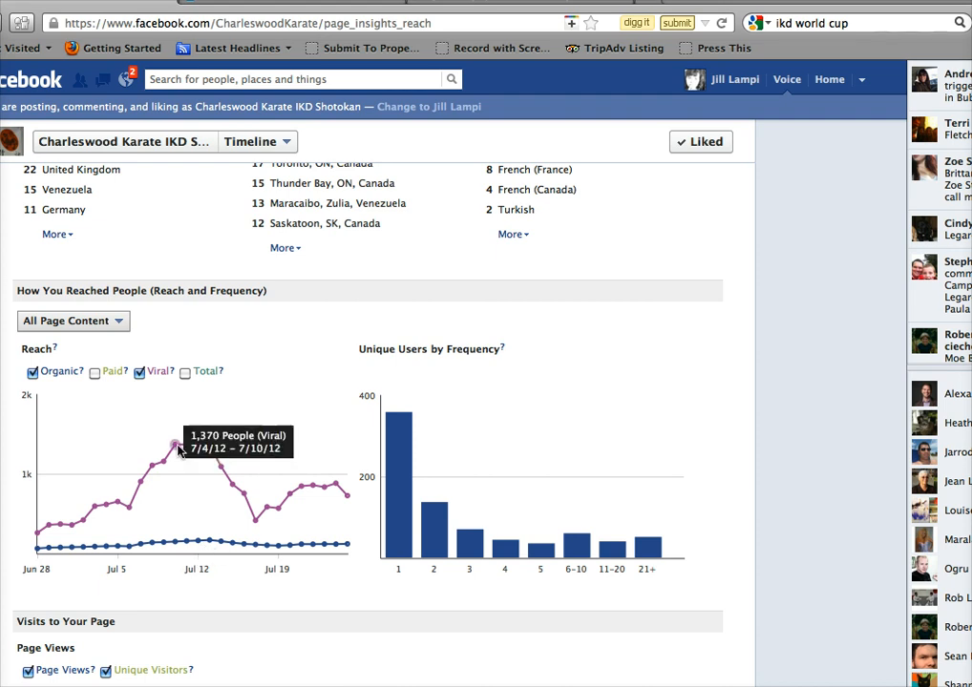
pyautogui.moveTo(271, 508)
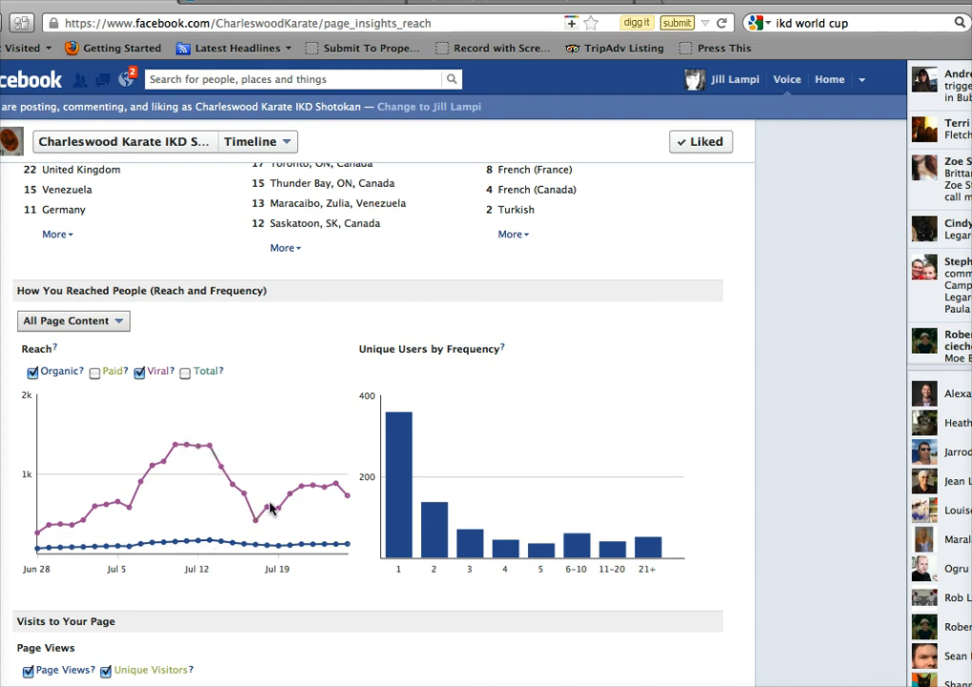
pyautogui.moveTo(321, 488)
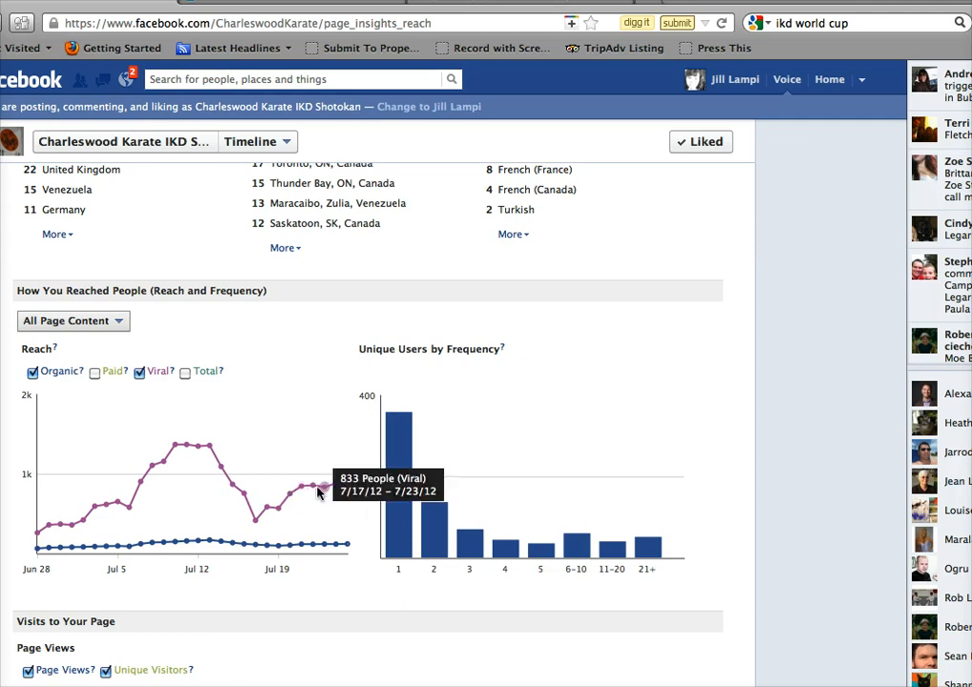
# Scroll down to the Visits to Your Page section showing Page Views and unique visitors
pyautogui.scroll(-3)
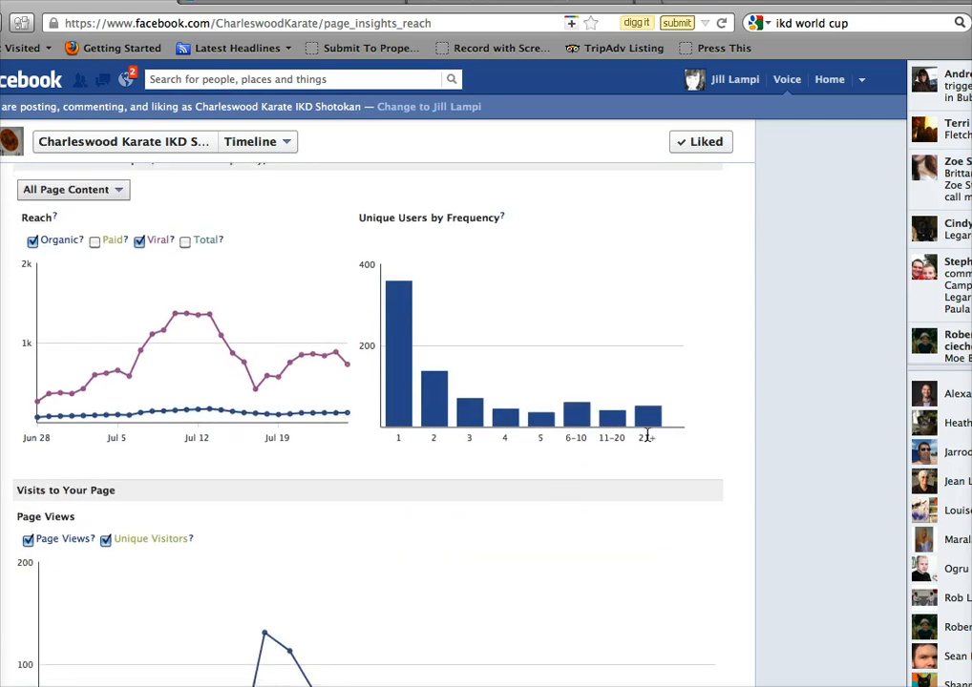
pyautogui.moveTo(647, 416)
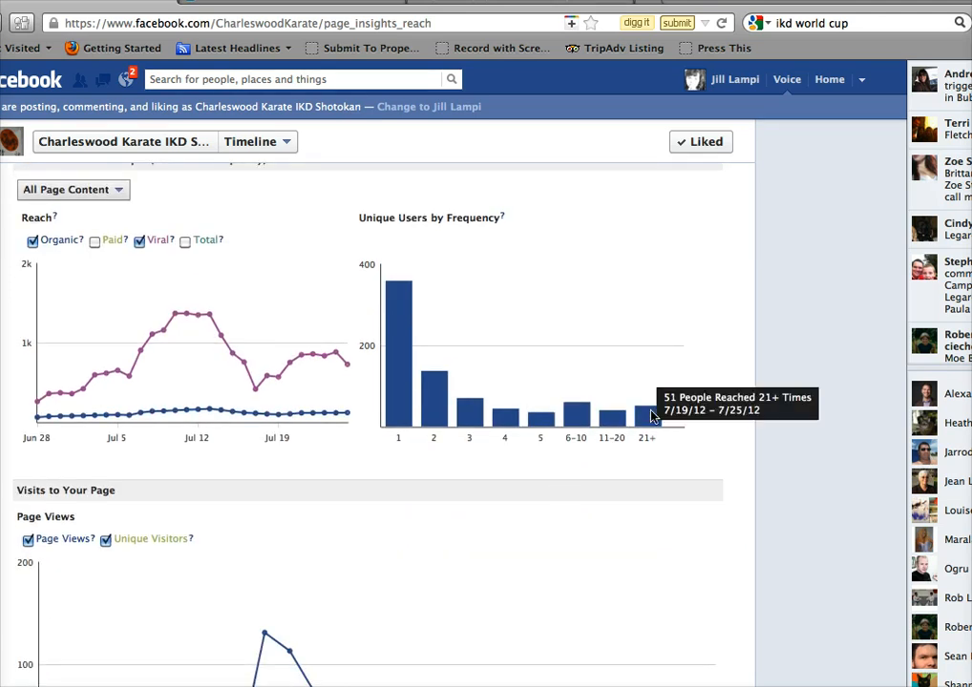
pyautogui.scroll(-3)
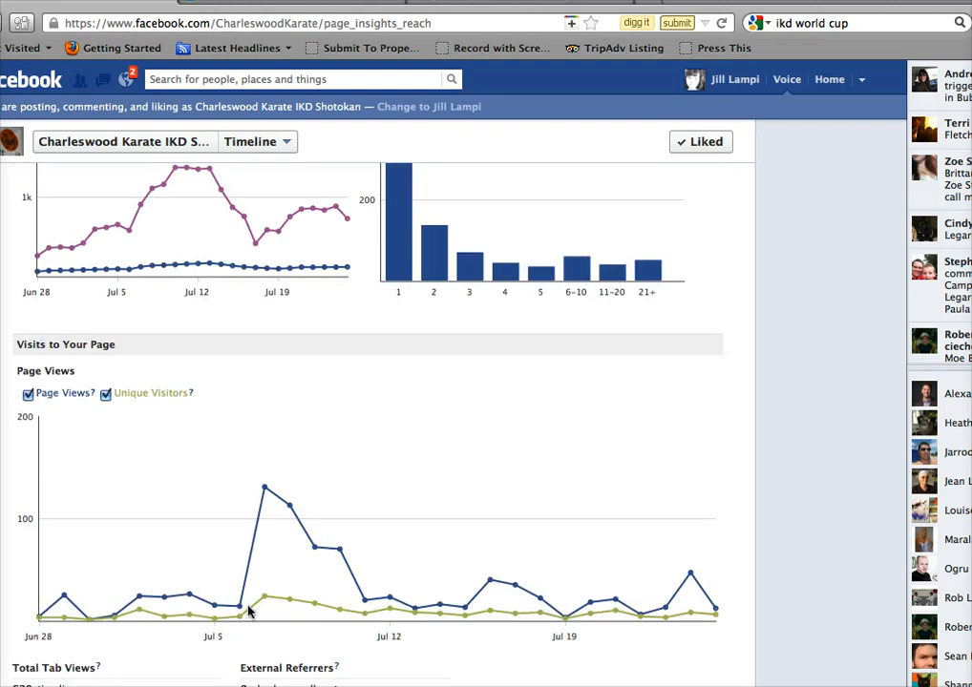
pyautogui.moveTo(265, 489)
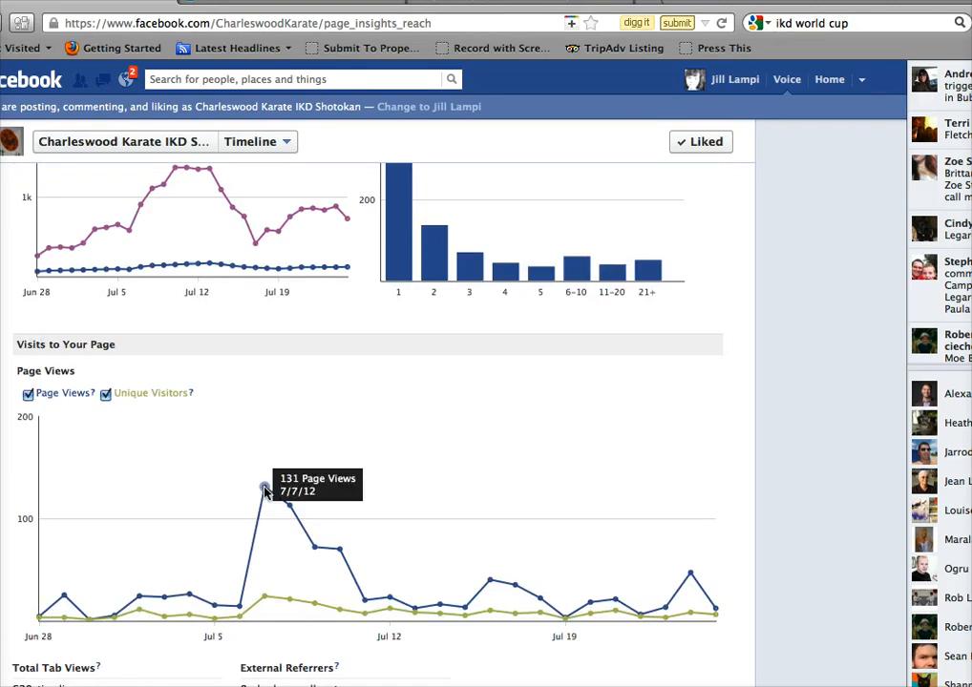
pyautogui.moveTo(477, 527)
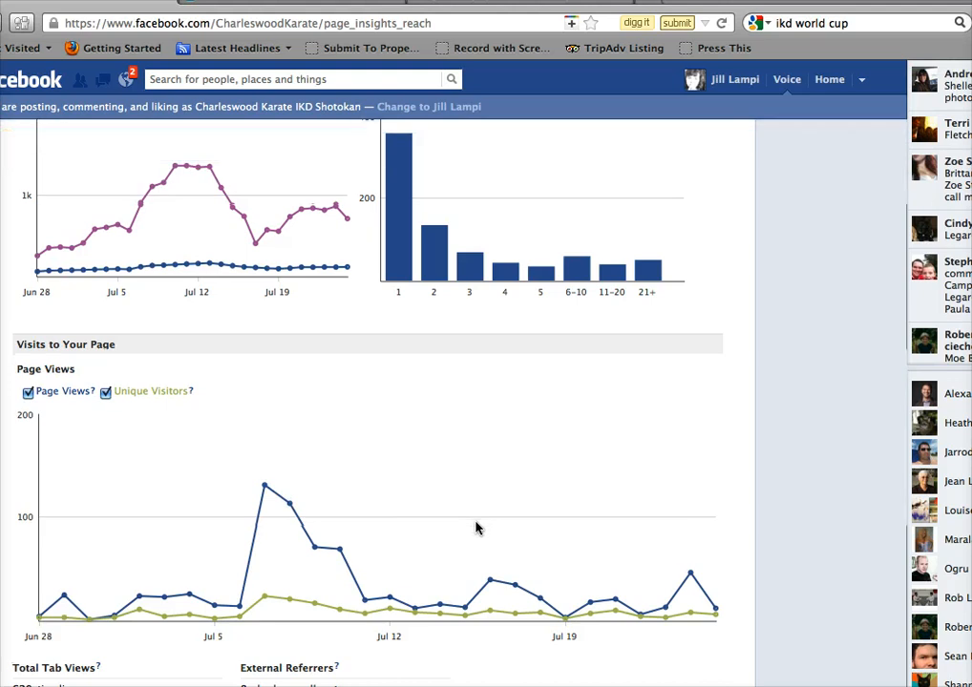
# Scroll back to the top of the Reach report's Gender and Age breakdown
pyautogui.scroll(3)
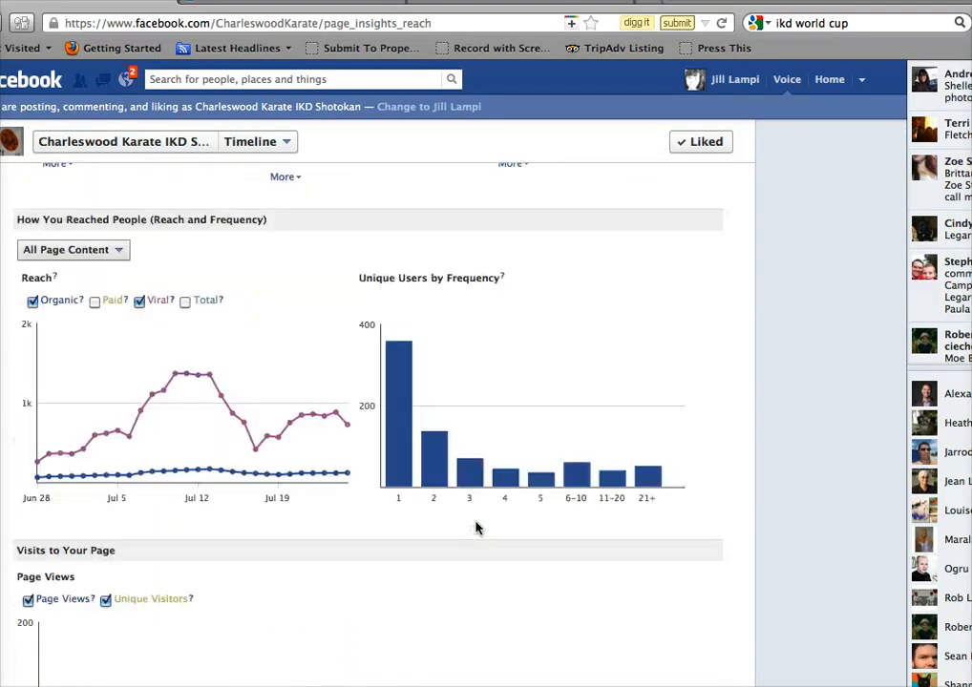
pyautogui.scroll(3)
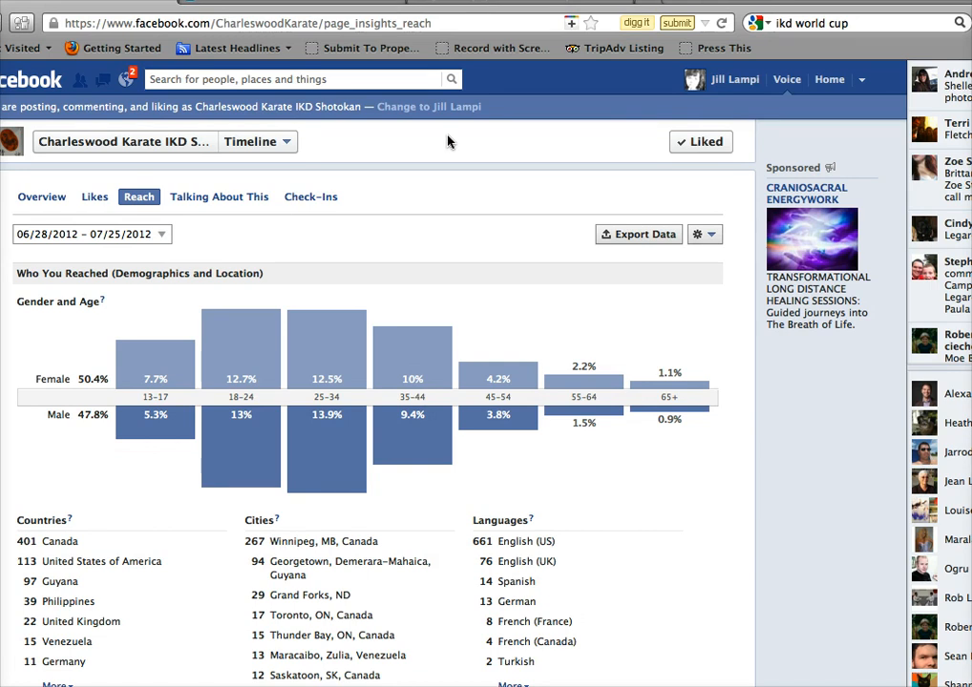
pyautogui.moveTo(418, 206)
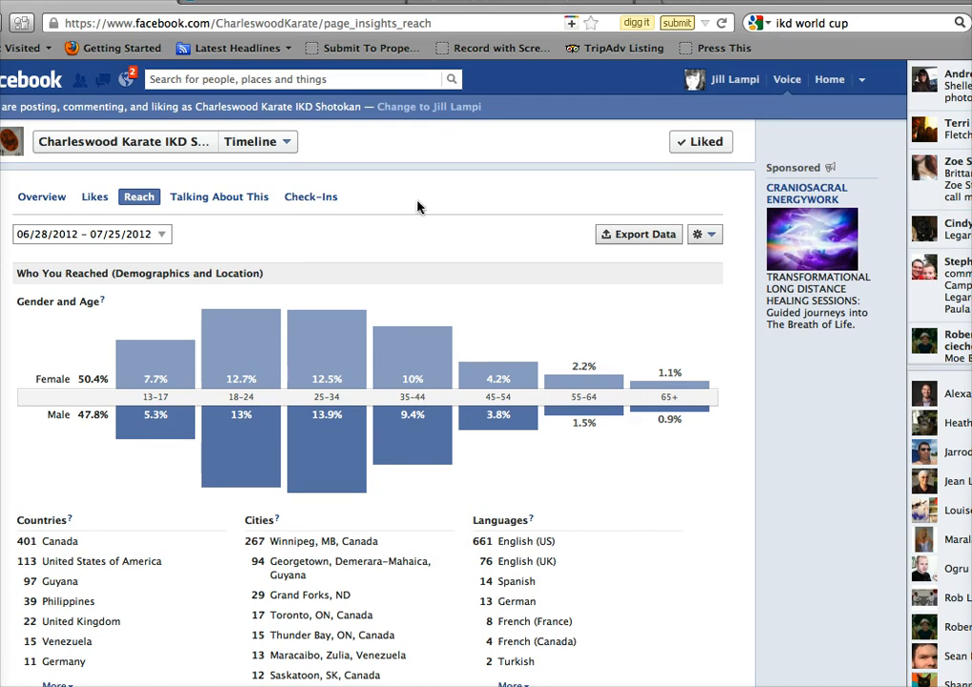